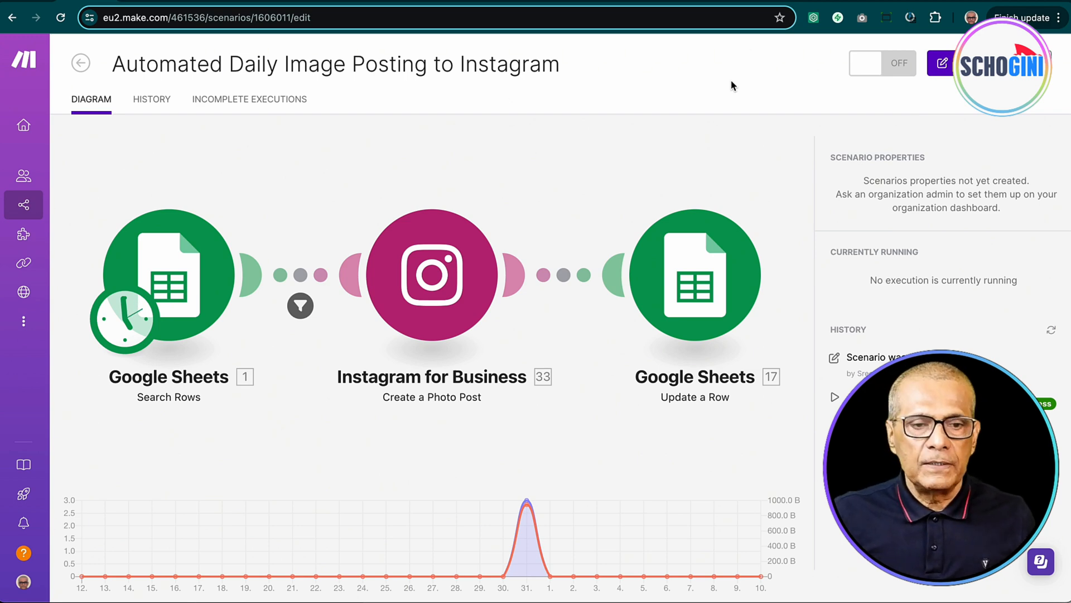
pyautogui.moveTo(175, 184)
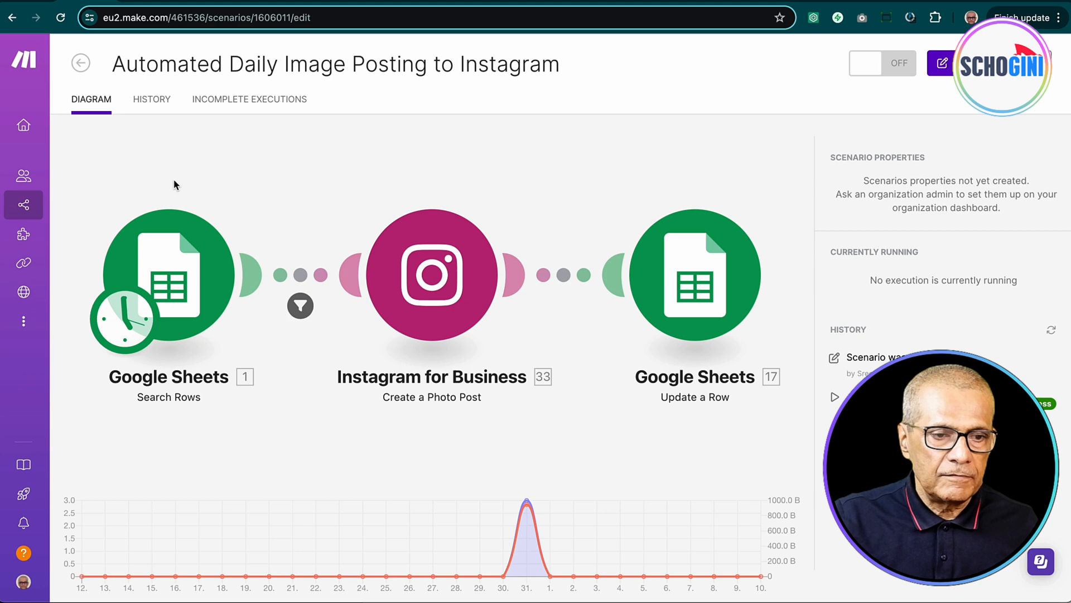
pyautogui.moveTo(202, 401)
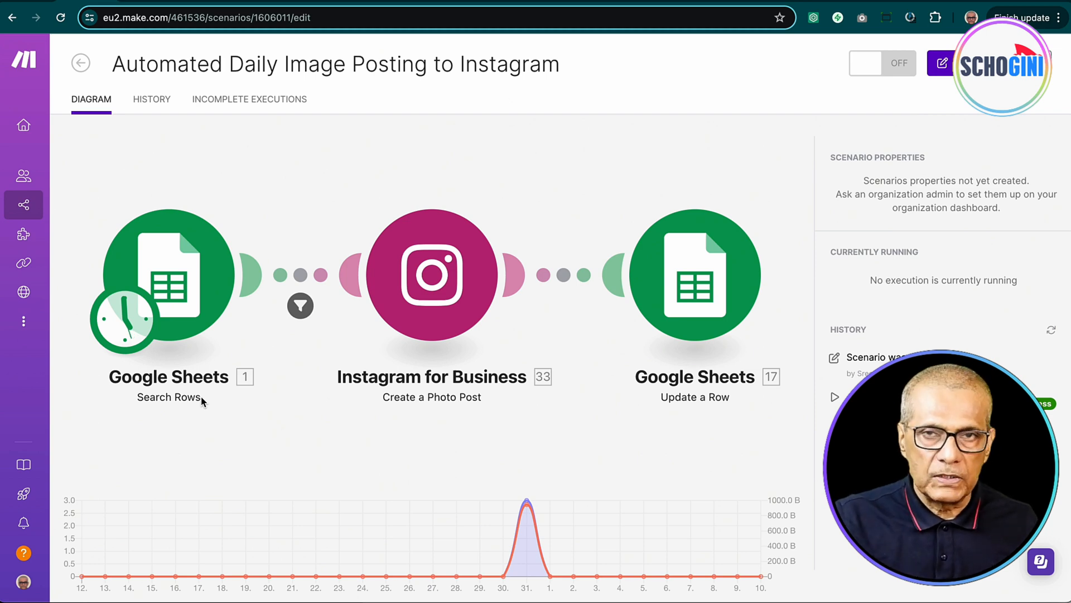
pyautogui.moveTo(383, 327)
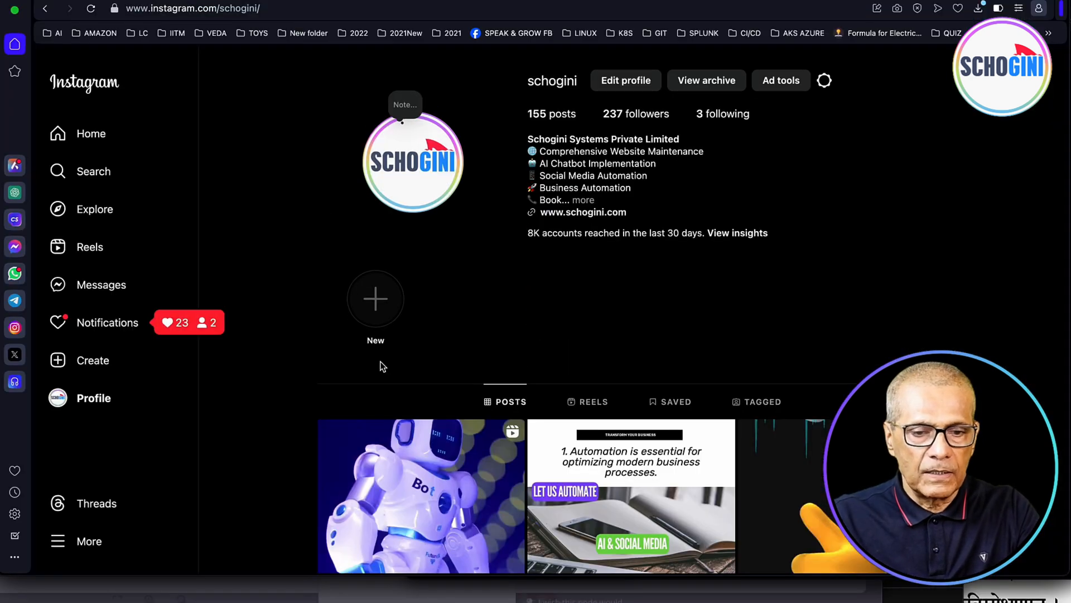
# Step: Scroll the scenario overview toward the editor controls
pyautogui.scroll(-3)
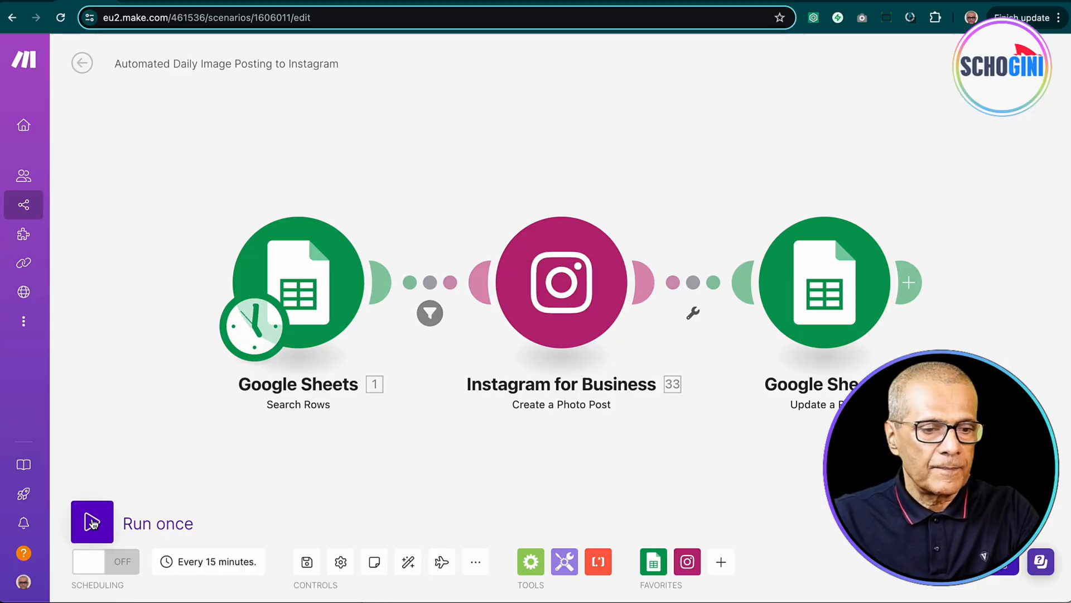
# Step: Run the scenario once and inspect the Search Rows output for row 3, then dismiss it
pyautogui.click(91, 522)
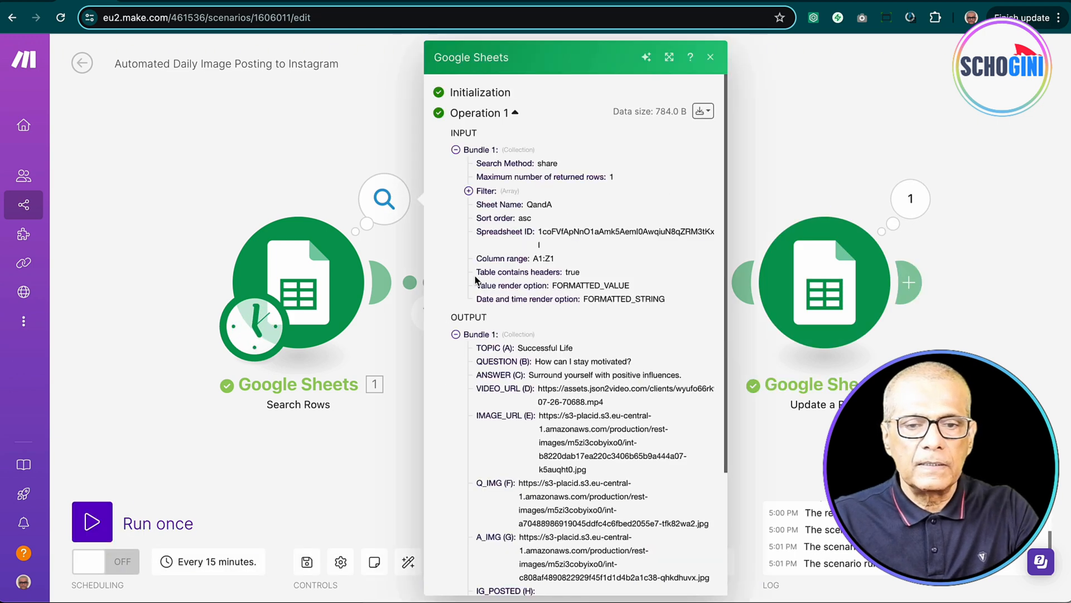
pyautogui.scroll(-3)
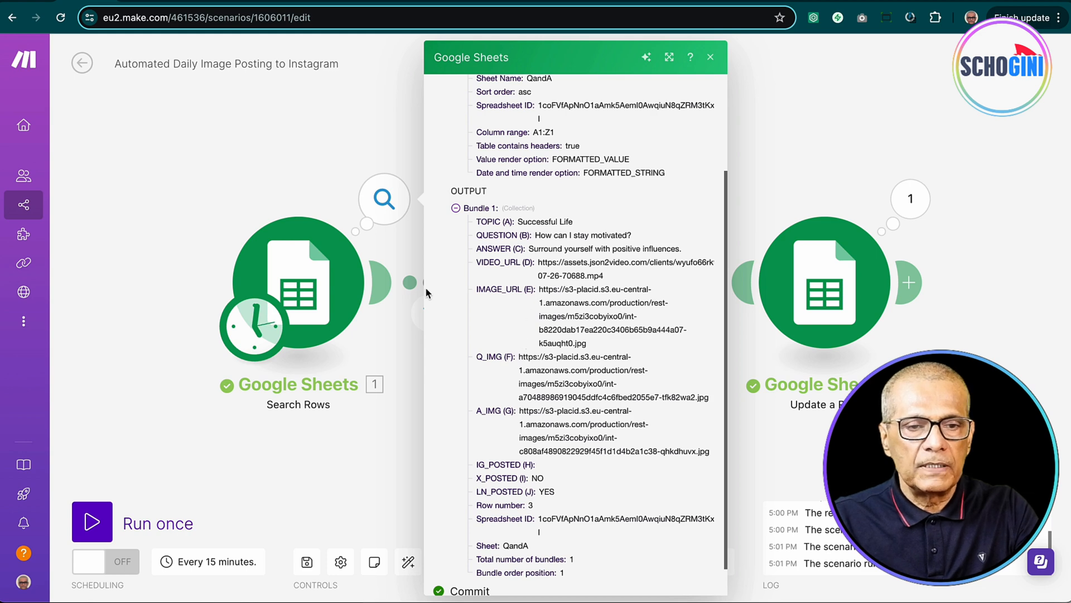
pyautogui.click(710, 57)
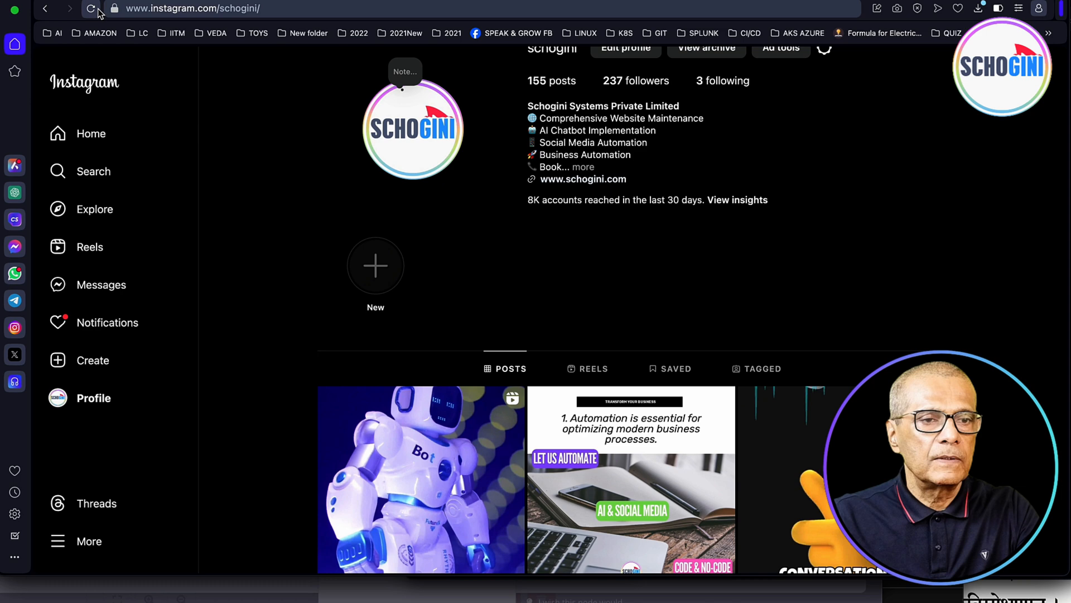
# Step: Reload the Instagram profile and view the new 'How can I stay motivated?' post
pyautogui.click(93, 7)
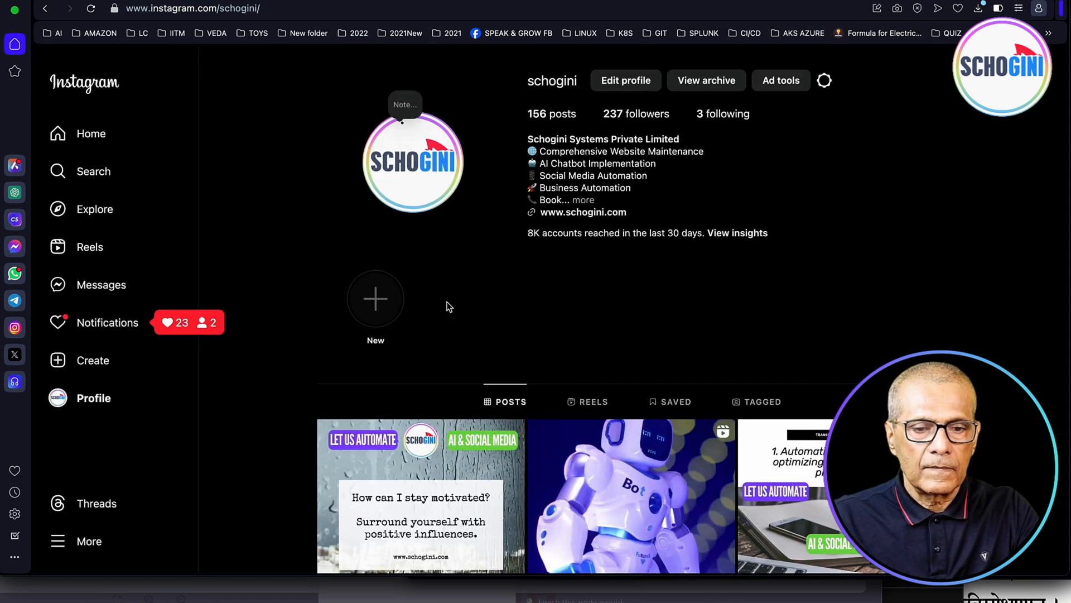
pyautogui.scroll(-3)
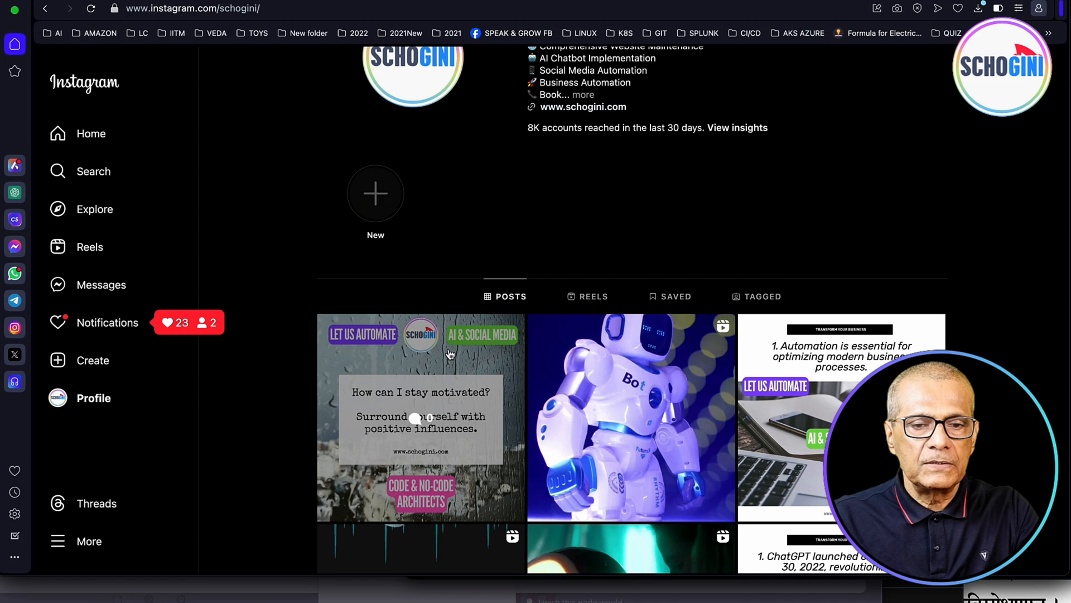
pyautogui.click(421, 416)
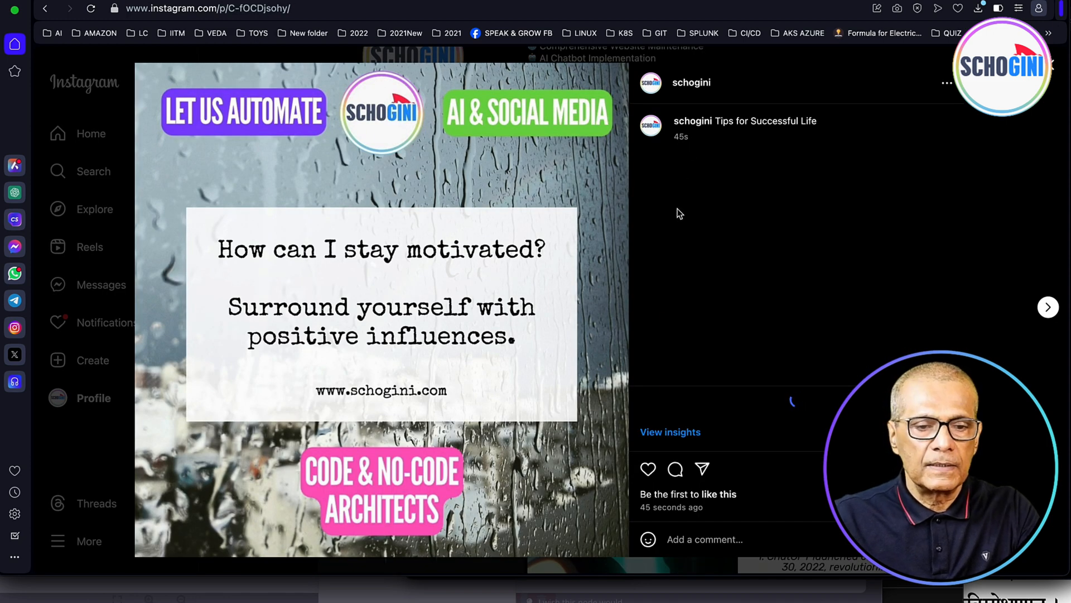
pyautogui.moveTo(592, 274)
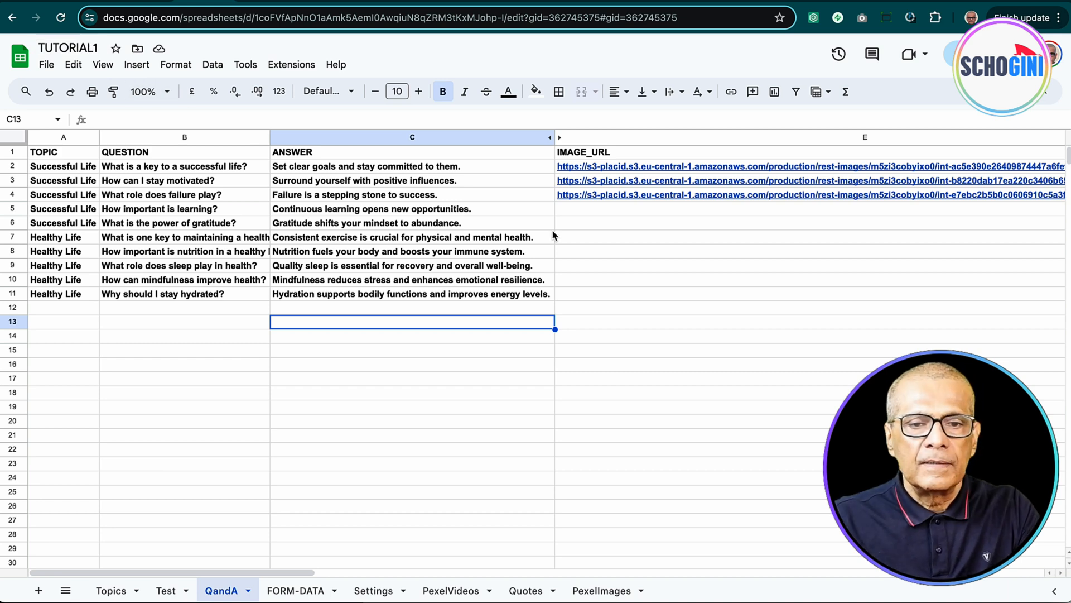
# Step: Scroll the QandA sheet right to IG_POSTED and inspect row 3's answer image link
pyautogui.hscroll(3)
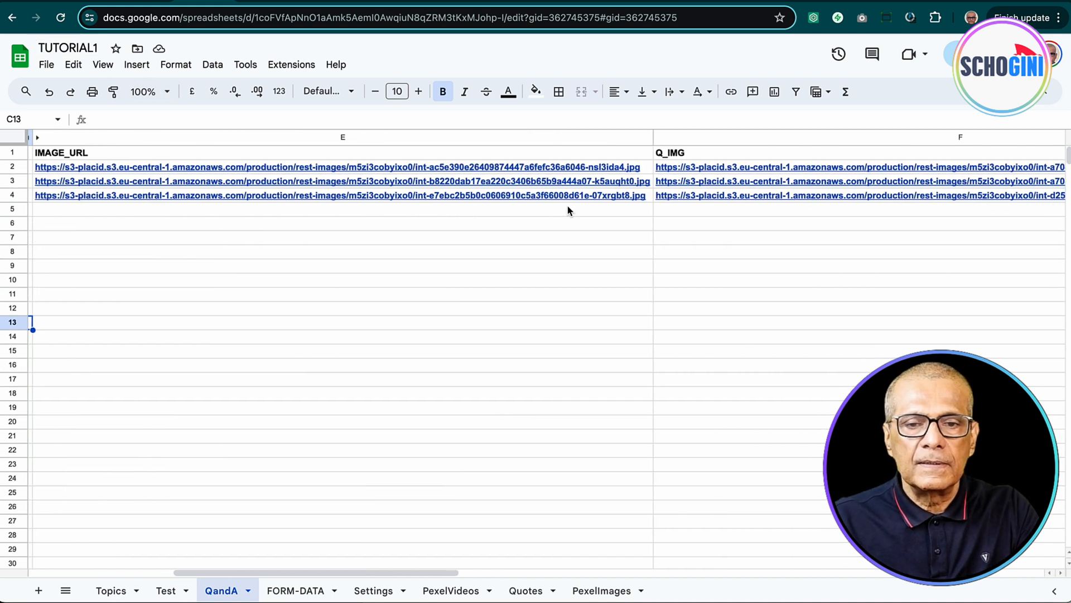
pyautogui.click(342, 237)
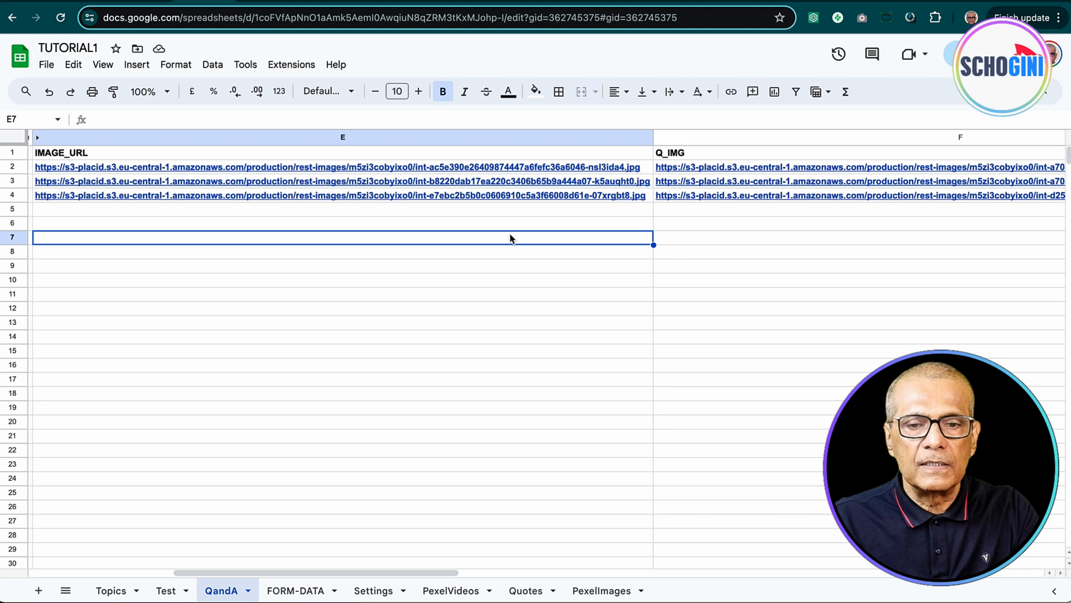
pyautogui.hscroll(3)
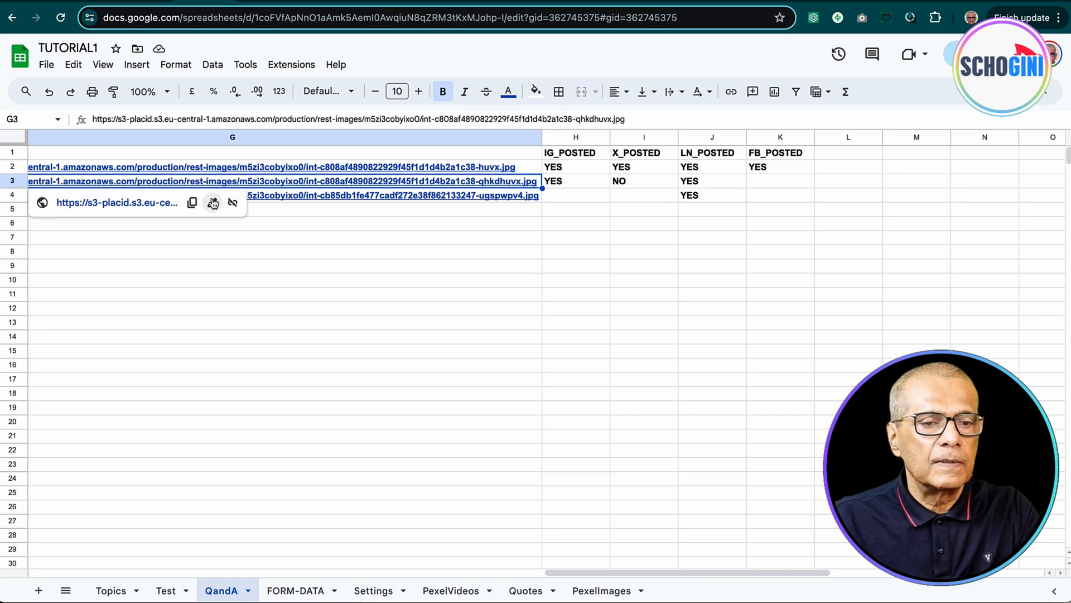
pyautogui.click(214, 203)
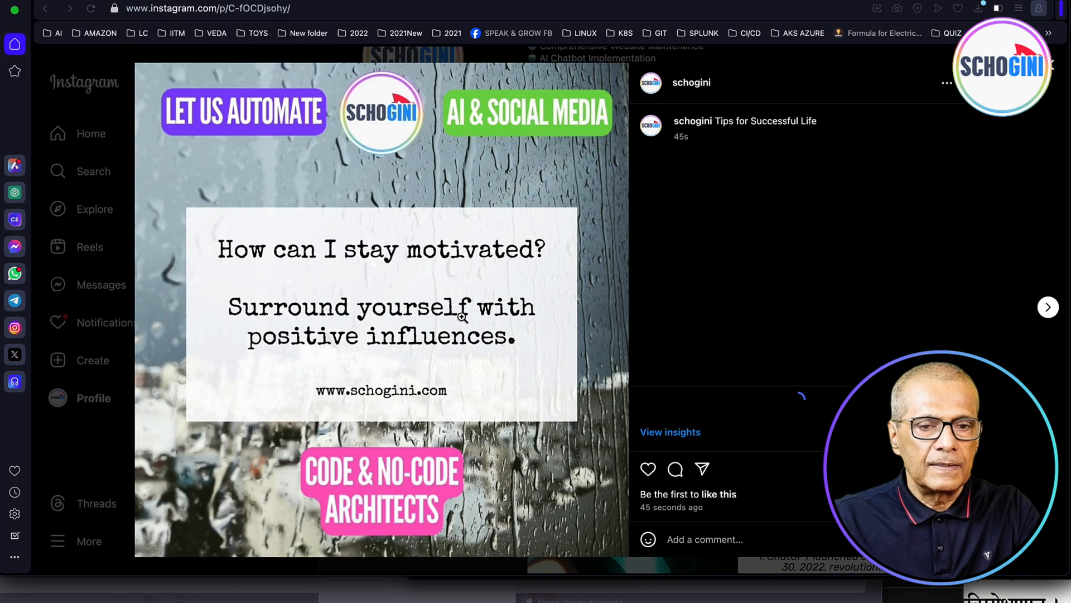
pyautogui.moveTo(461, 320)
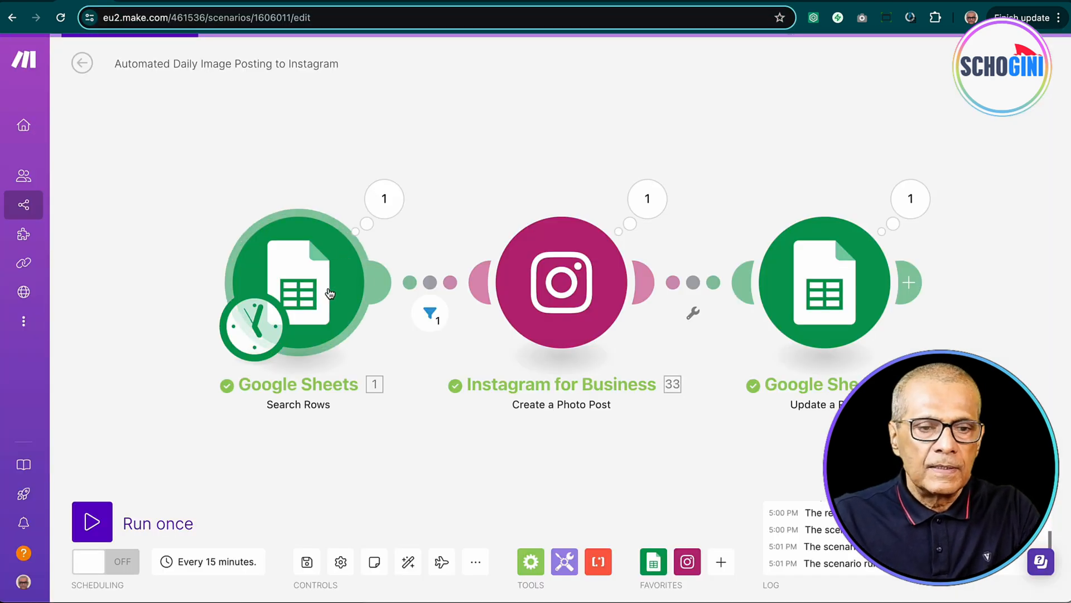
pyautogui.moveTo(316, 227)
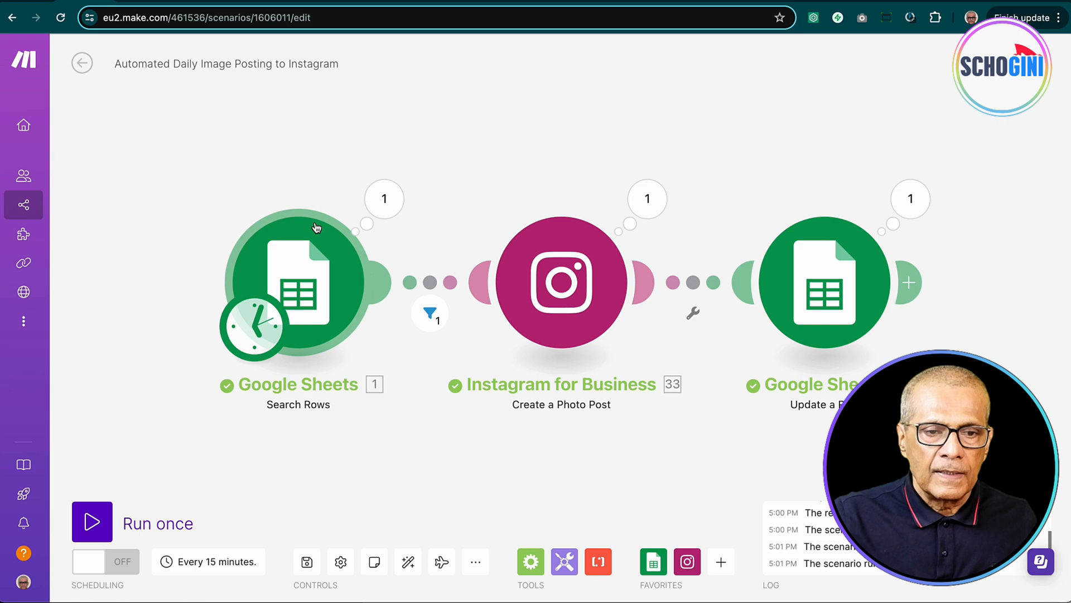
pyautogui.moveTo(610, 241)
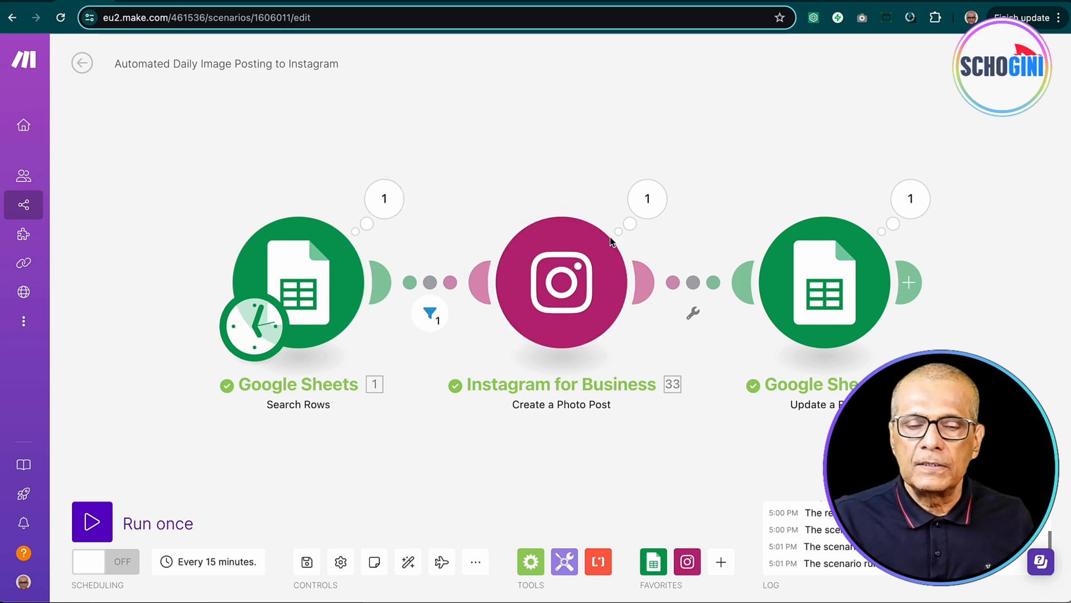
pyautogui.moveTo(745, 171)
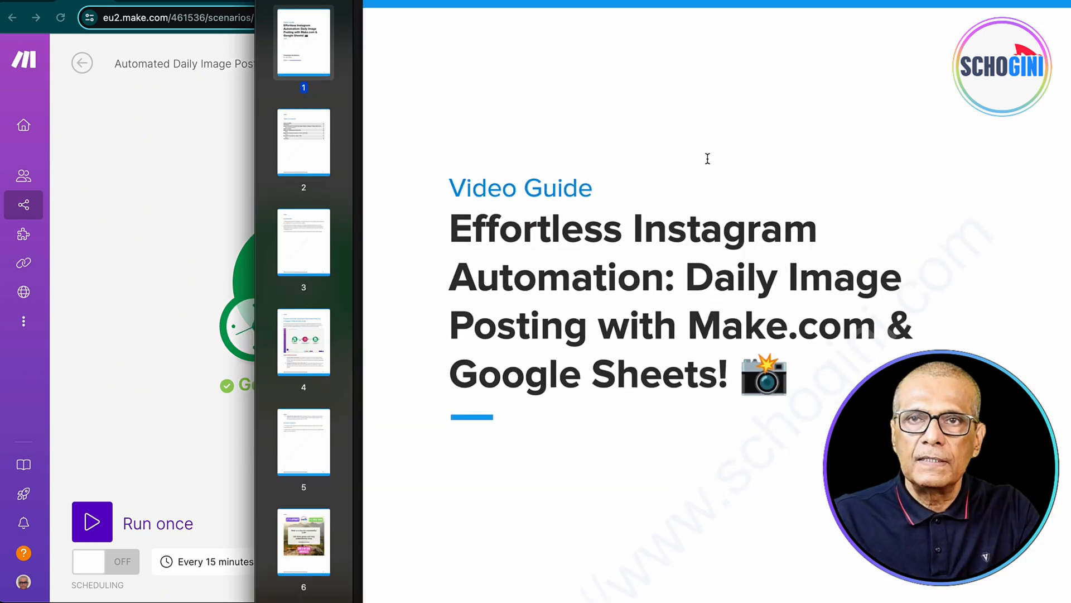
pyautogui.moveTo(814, 77)
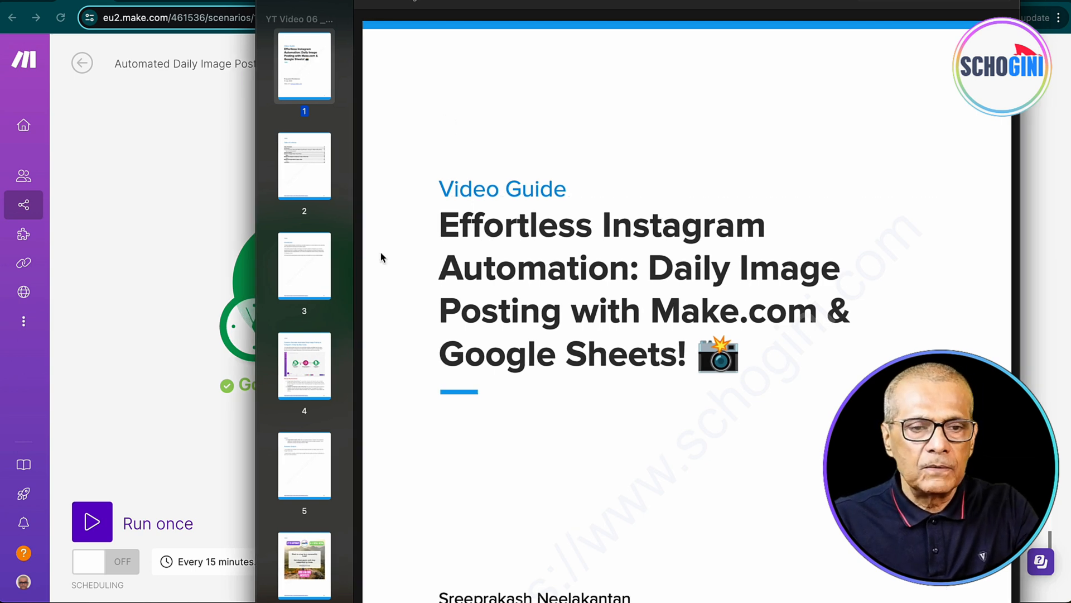
pyautogui.click(304, 164)
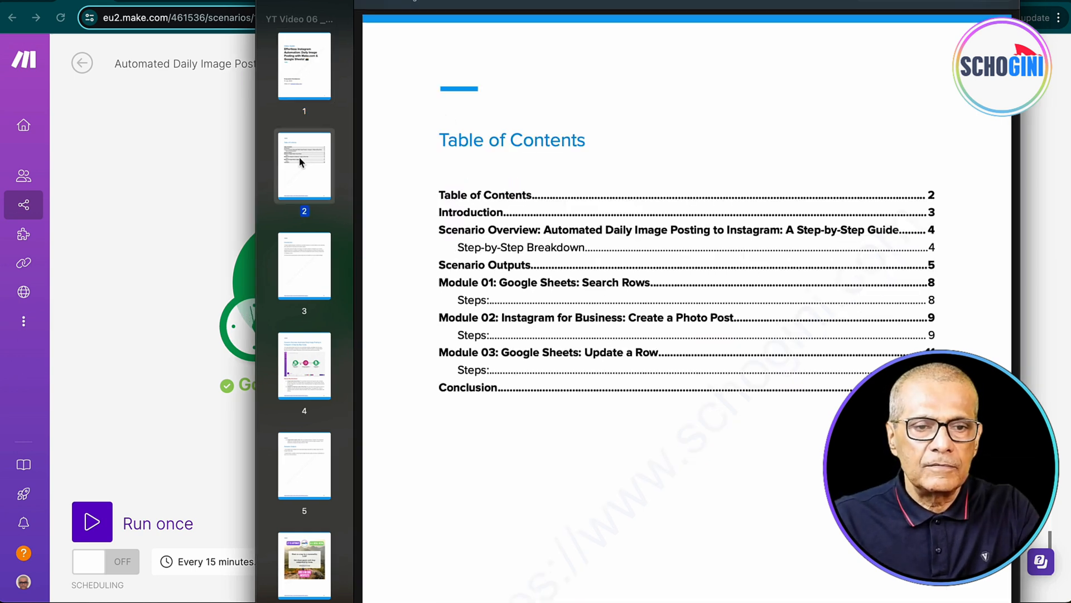
pyautogui.moveTo(300, 266)
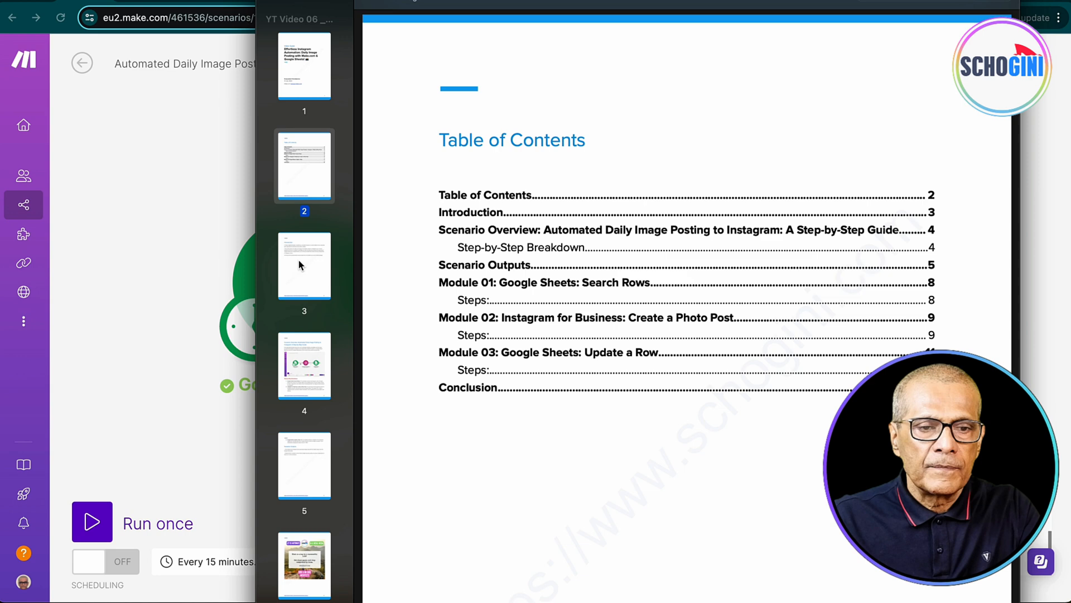
pyautogui.click(304, 365)
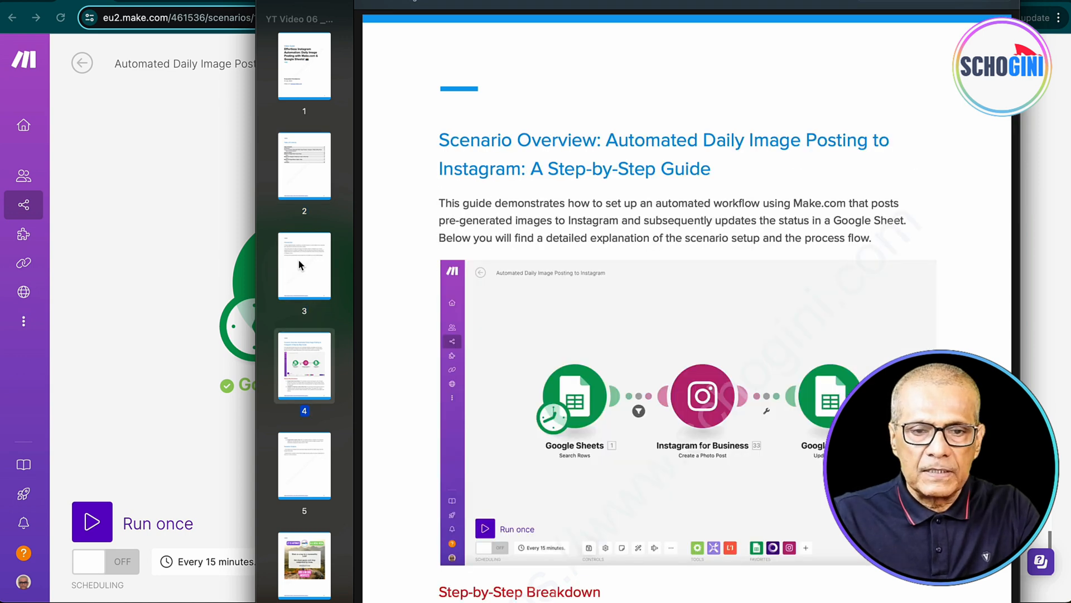
pyautogui.scroll(-3)
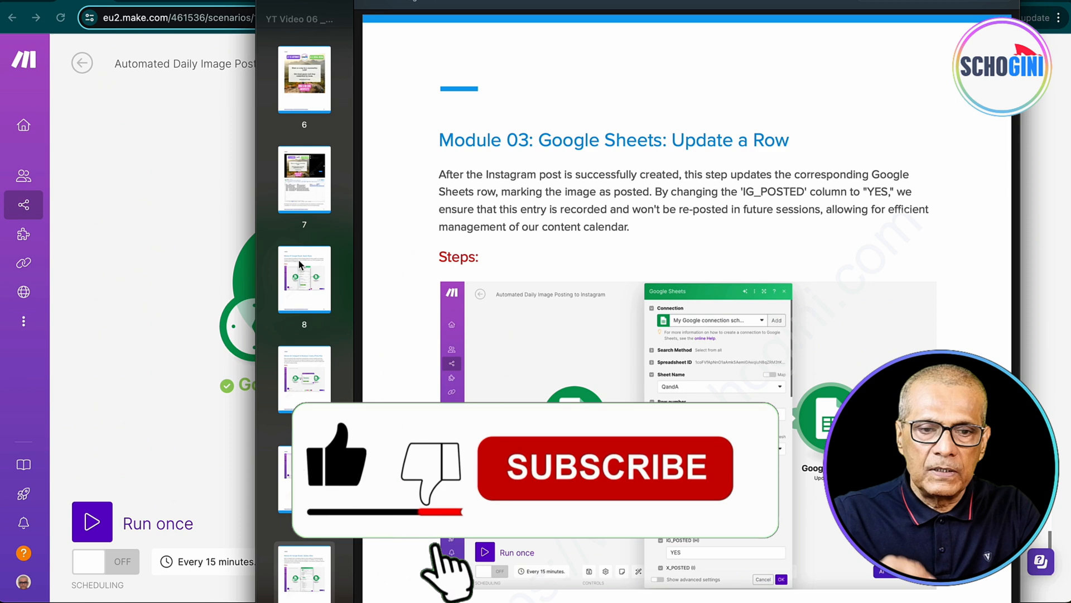
pyautogui.moveTo(301, 260)
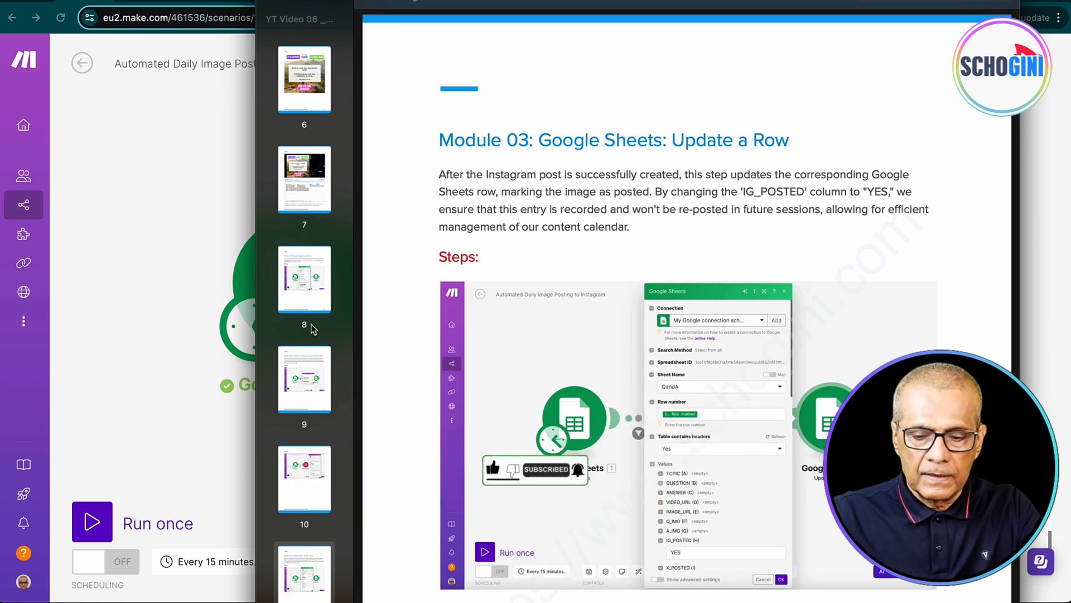
pyautogui.scroll(-3)
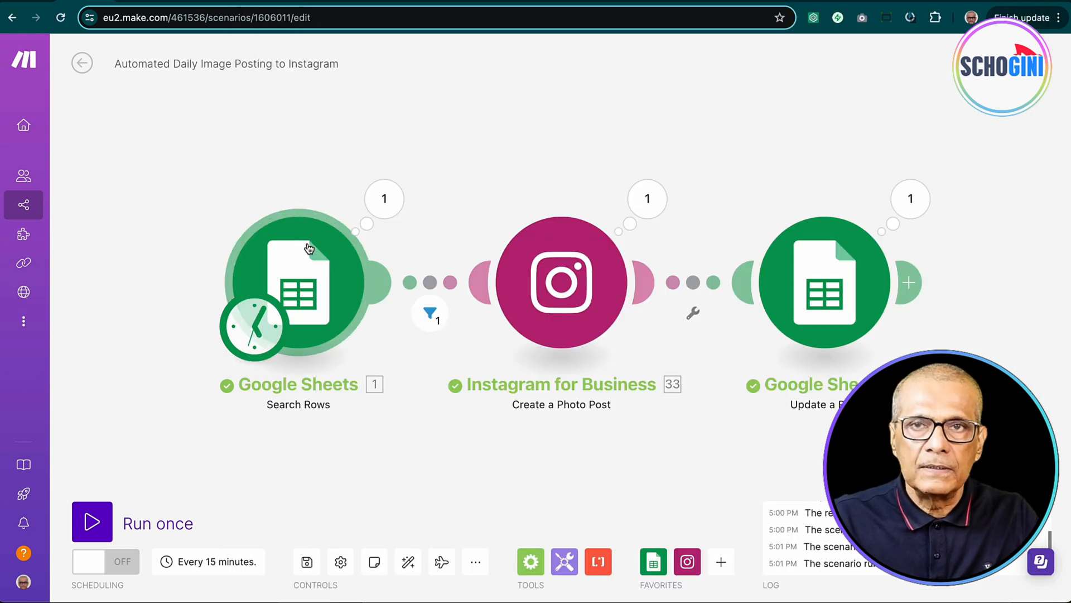
pyautogui.moveTo(287, 145)
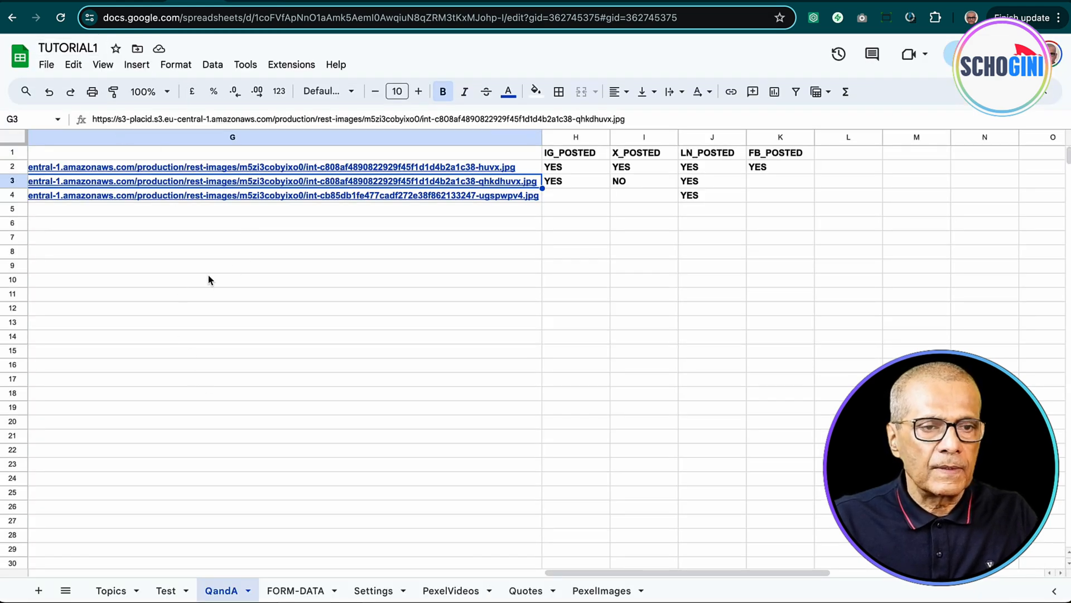
pyautogui.hscroll(-3)
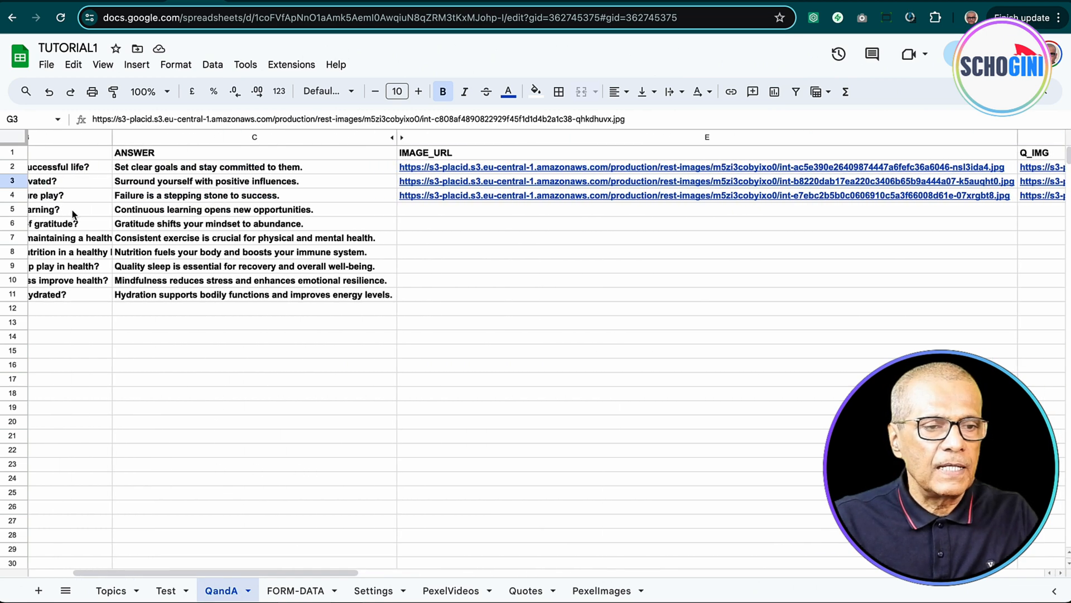
pyautogui.hscroll(-3)
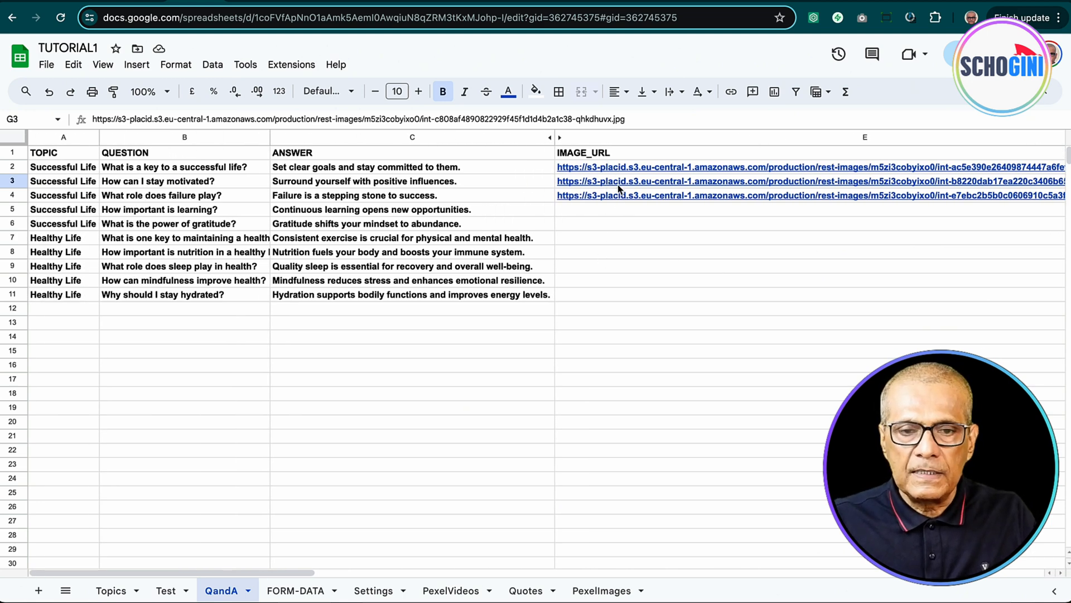
pyautogui.moveTo(617, 245)
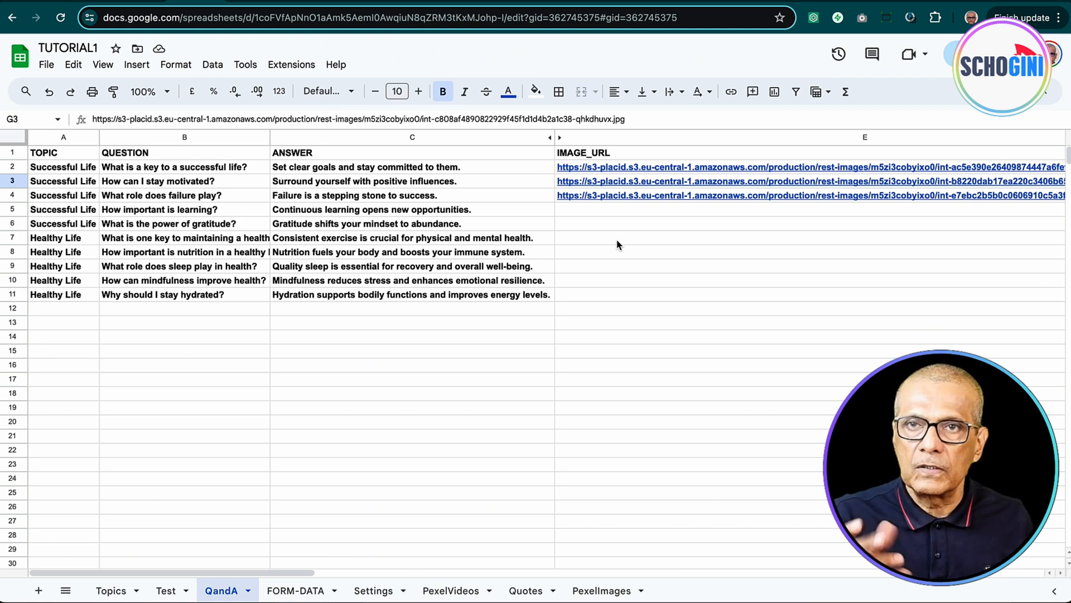
pyautogui.moveTo(168, 182)
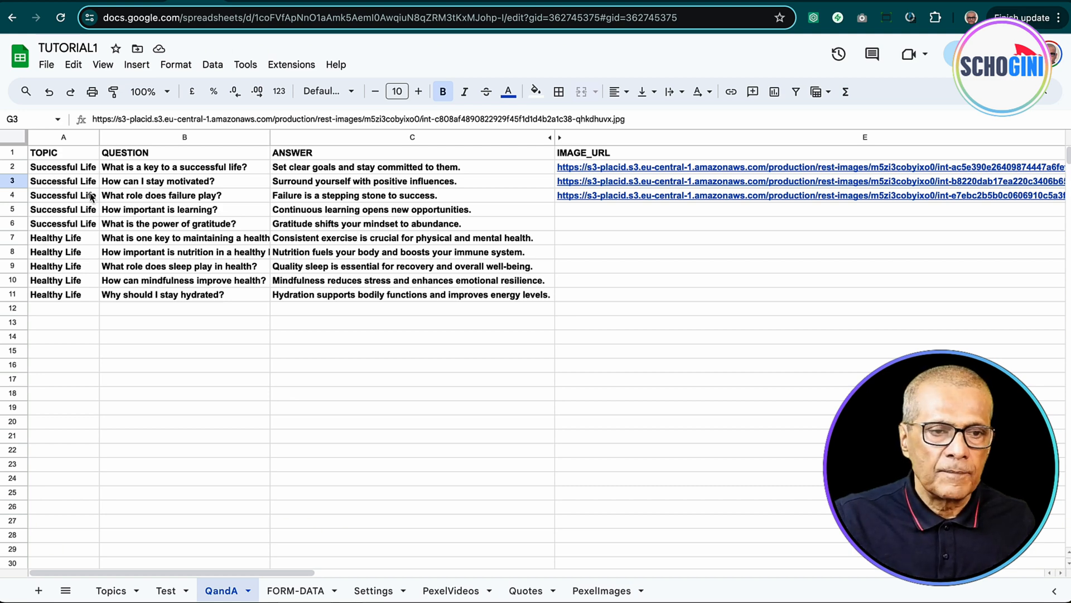
pyautogui.moveTo(391, 220)
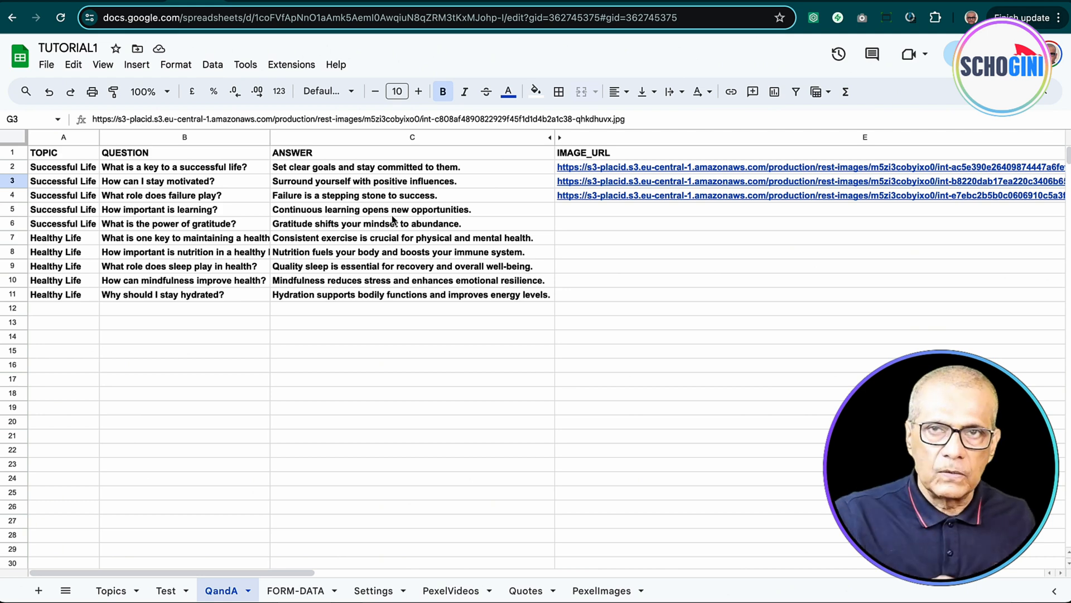
pyautogui.moveTo(600, 164)
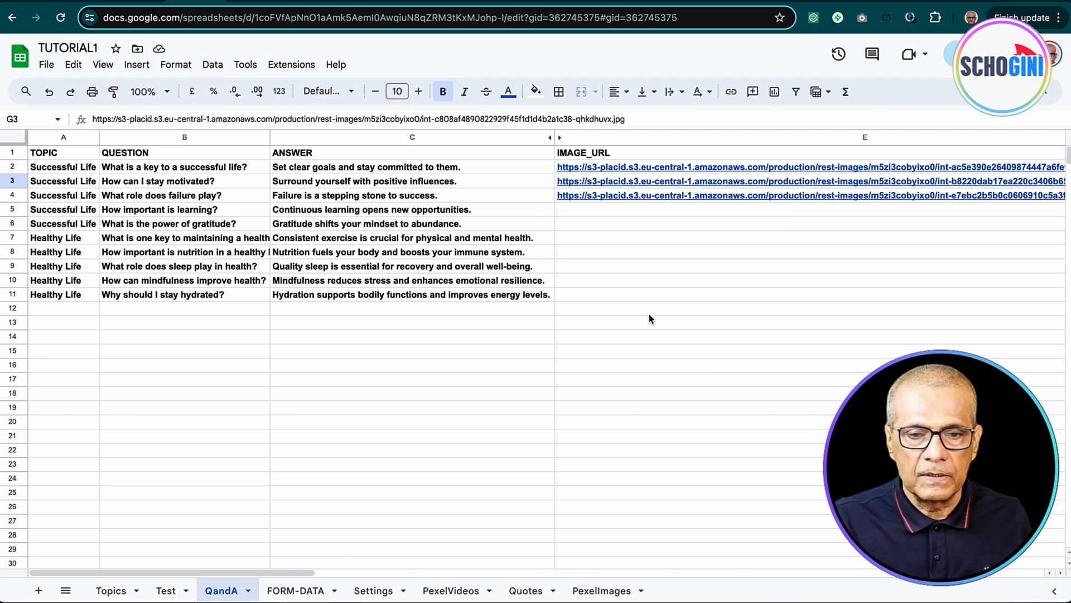
# Step: Select column H (IG_POSTED) and fill it with yellow
pyautogui.hscroll(3)
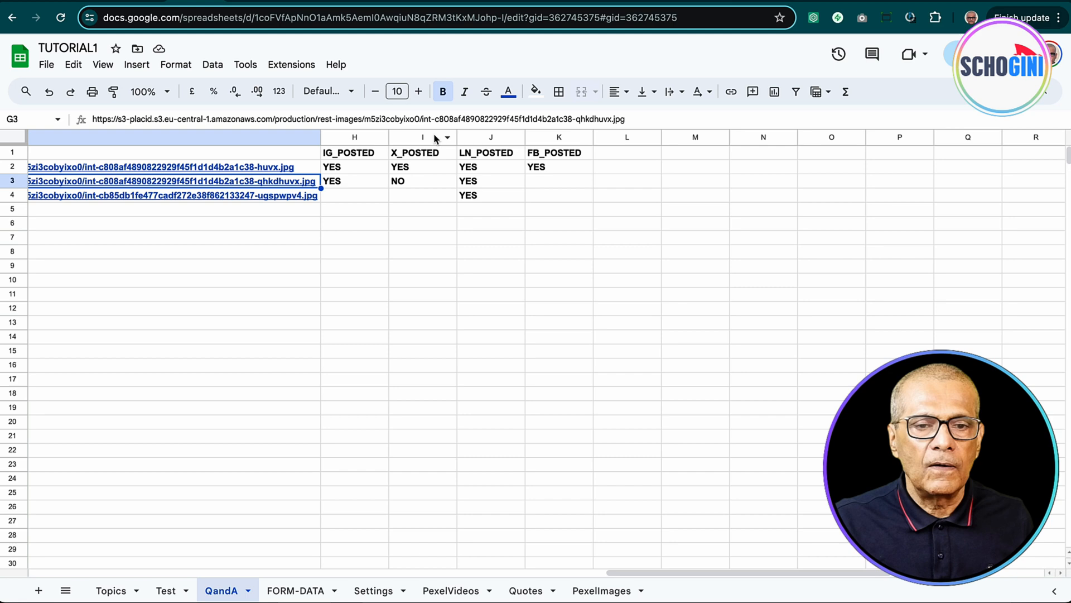
pyautogui.click(354, 136)
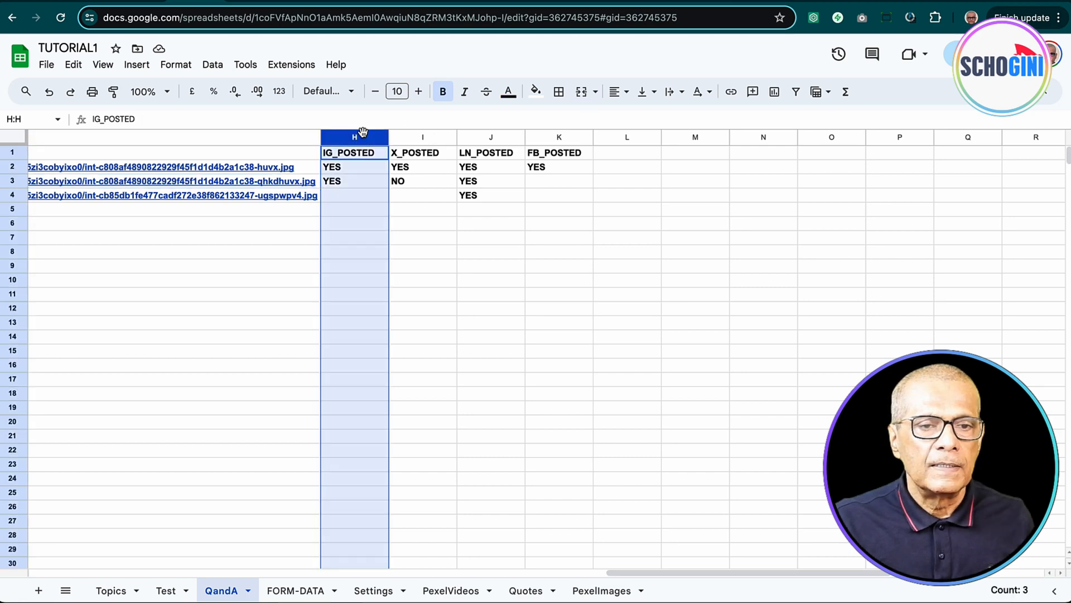
pyautogui.moveTo(508, 90)
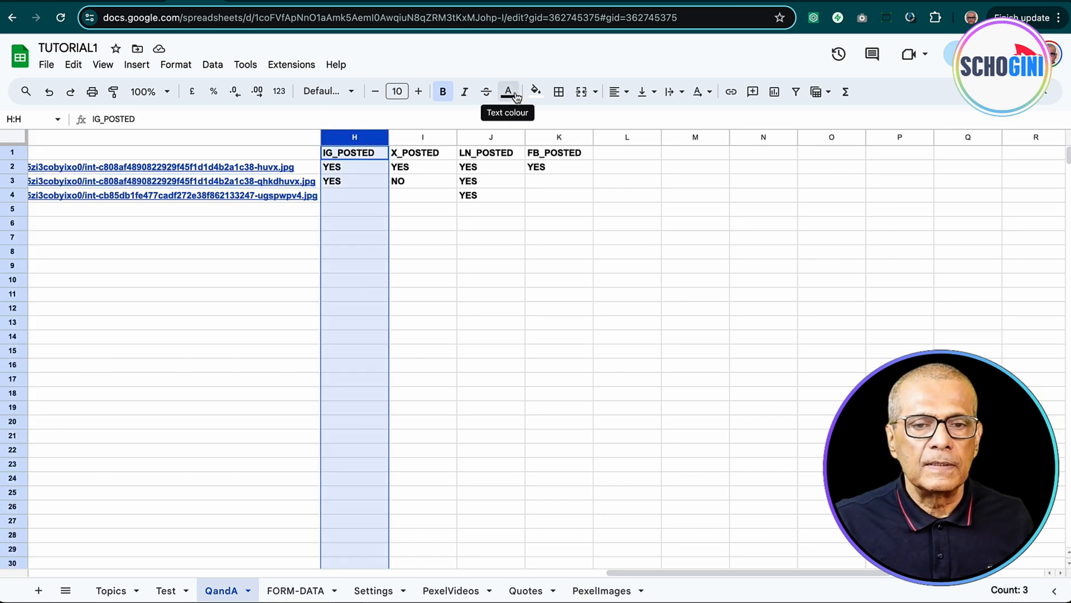
pyautogui.click(535, 90)
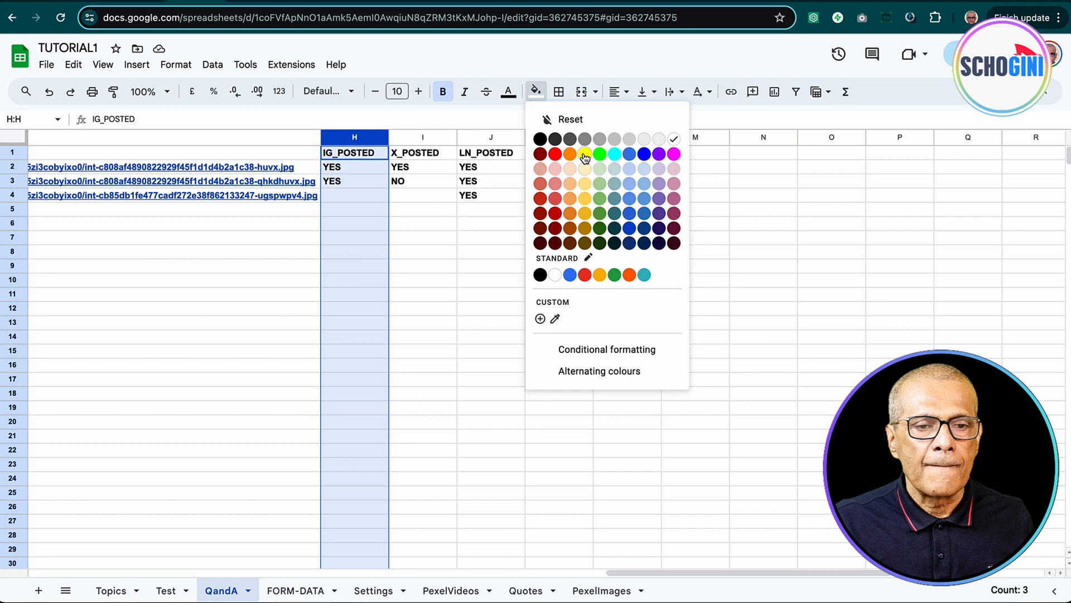
pyautogui.click(584, 154)
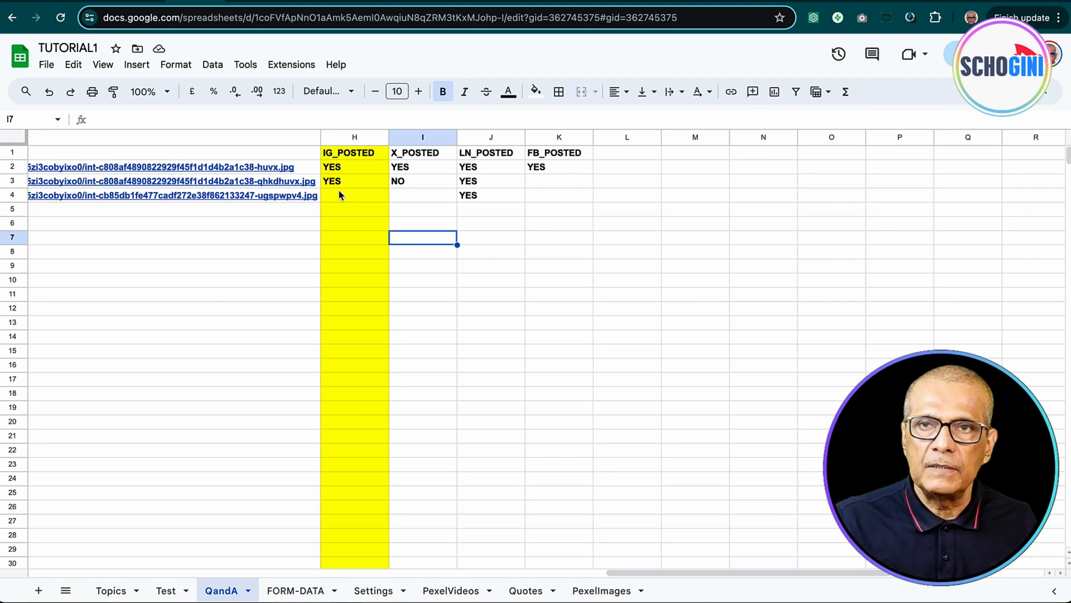
pyautogui.moveTo(220, 184)
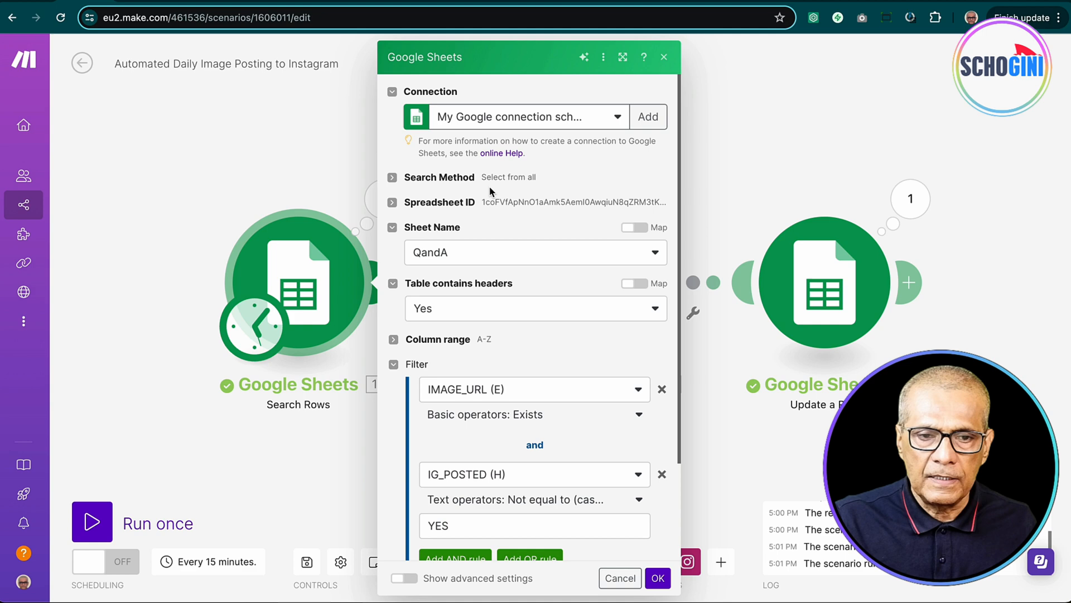
pyautogui.moveTo(524, 122)
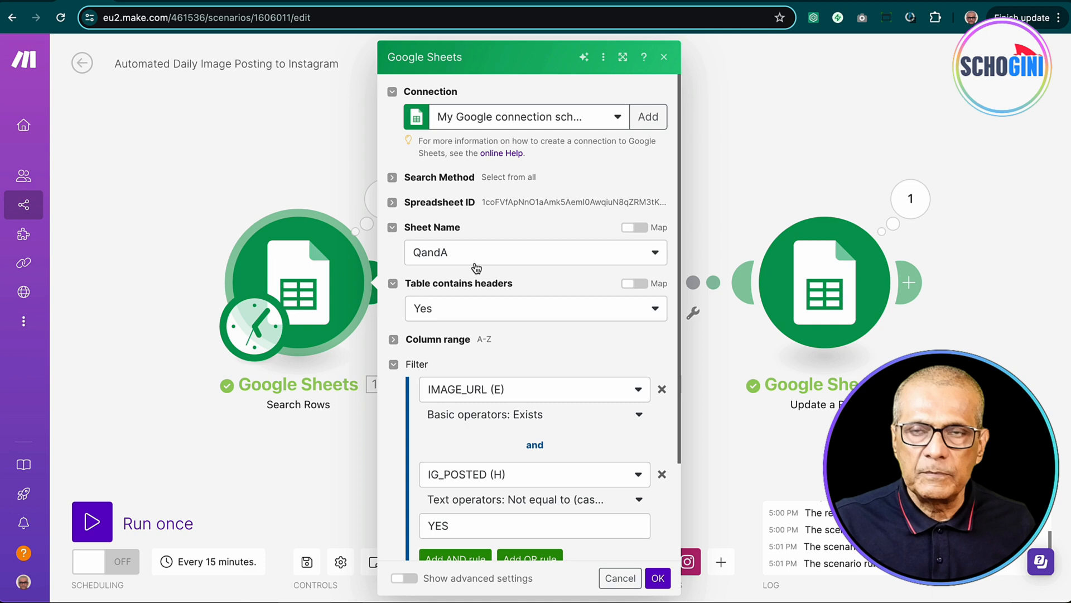
# Step: Scroll the Search Rows panel to the IMAGE_URL exists / IG_POSTED not YES filter and row limit
pyautogui.scroll(-3)
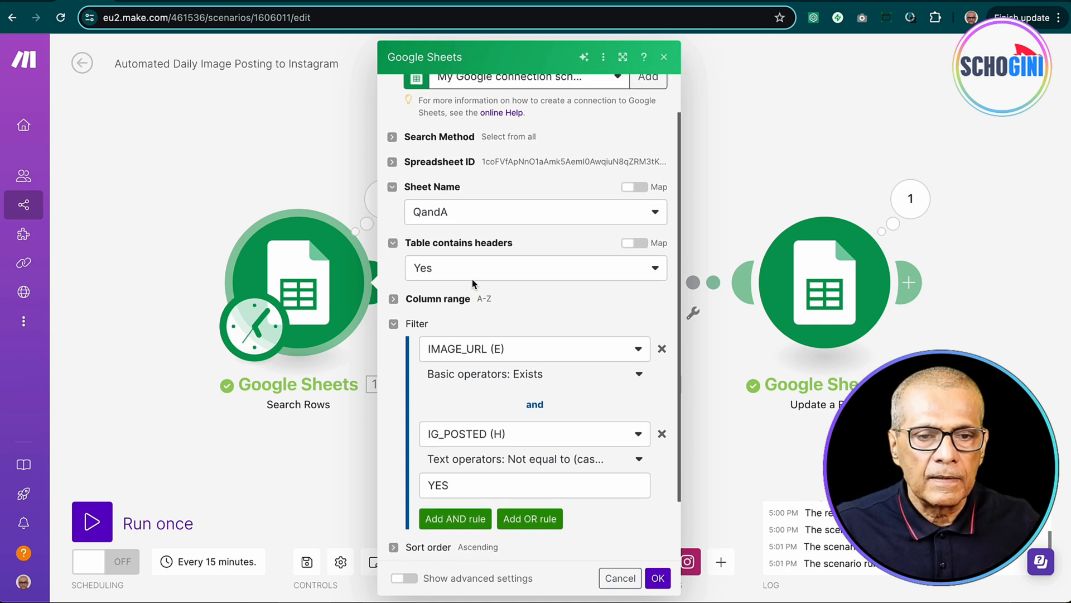
pyautogui.scroll(-3)
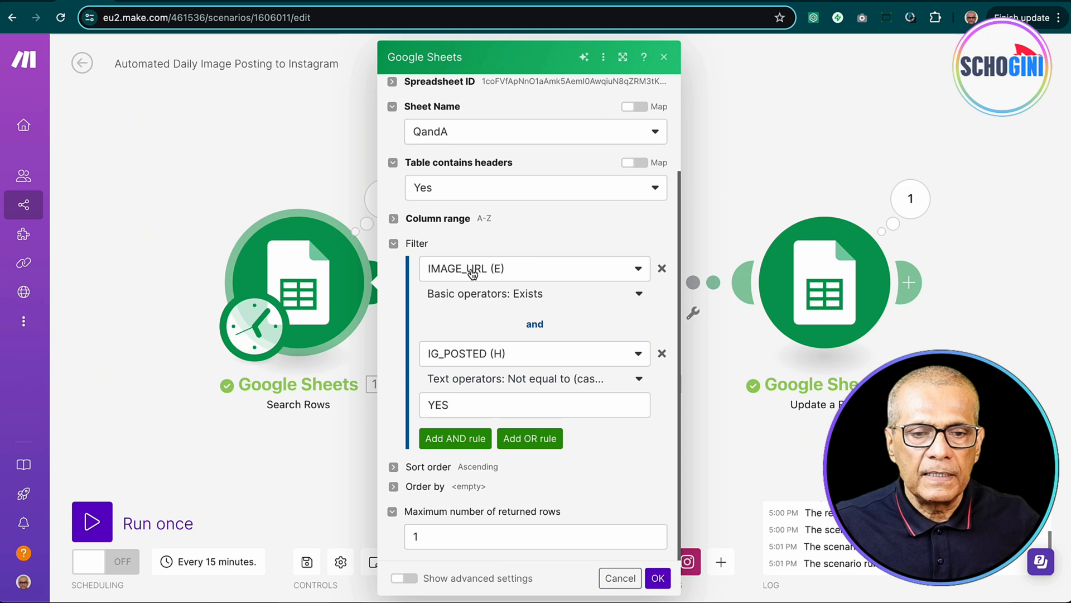
pyautogui.moveTo(513, 275)
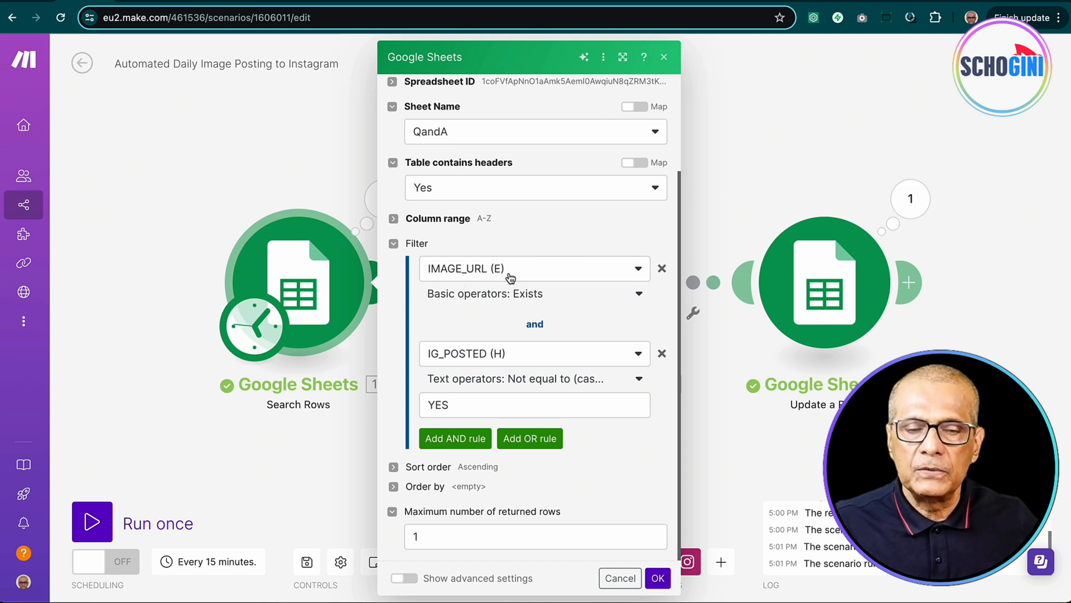
pyautogui.moveTo(513, 299)
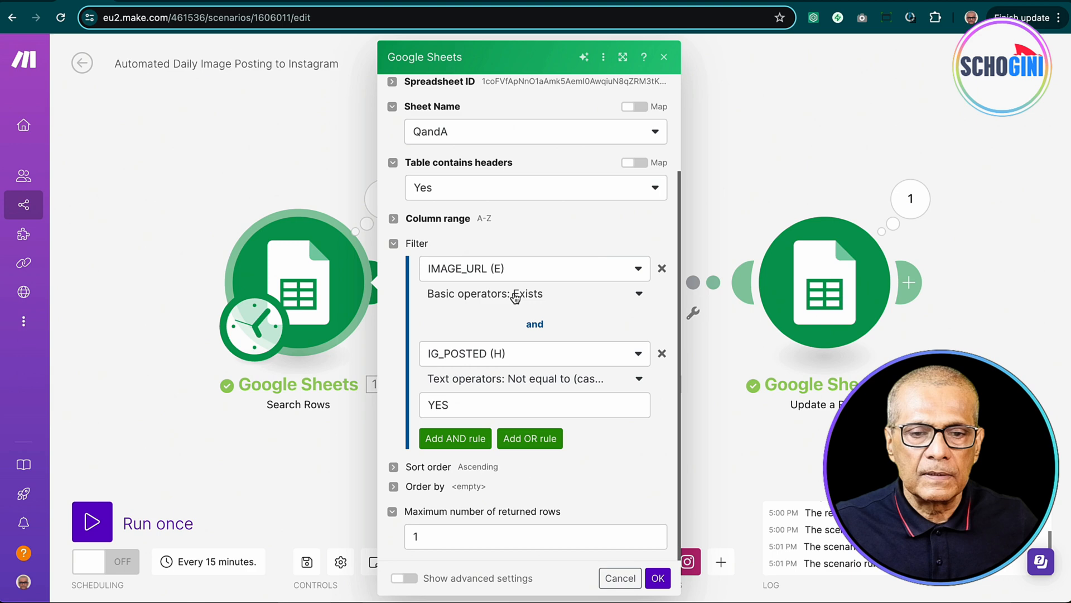
pyautogui.moveTo(546, 299)
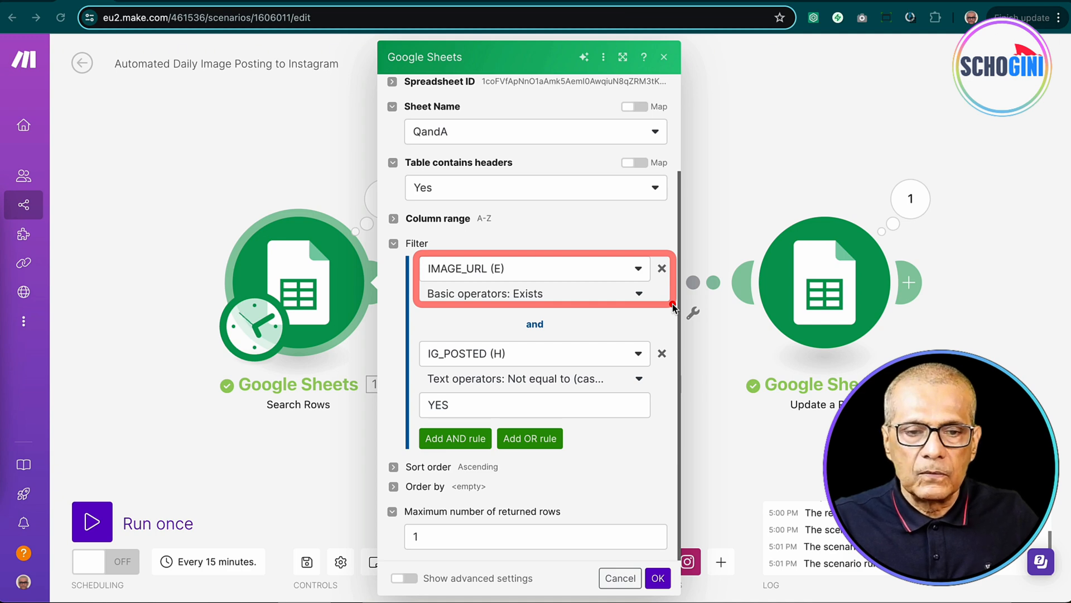
pyautogui.moveTo(413, 339)
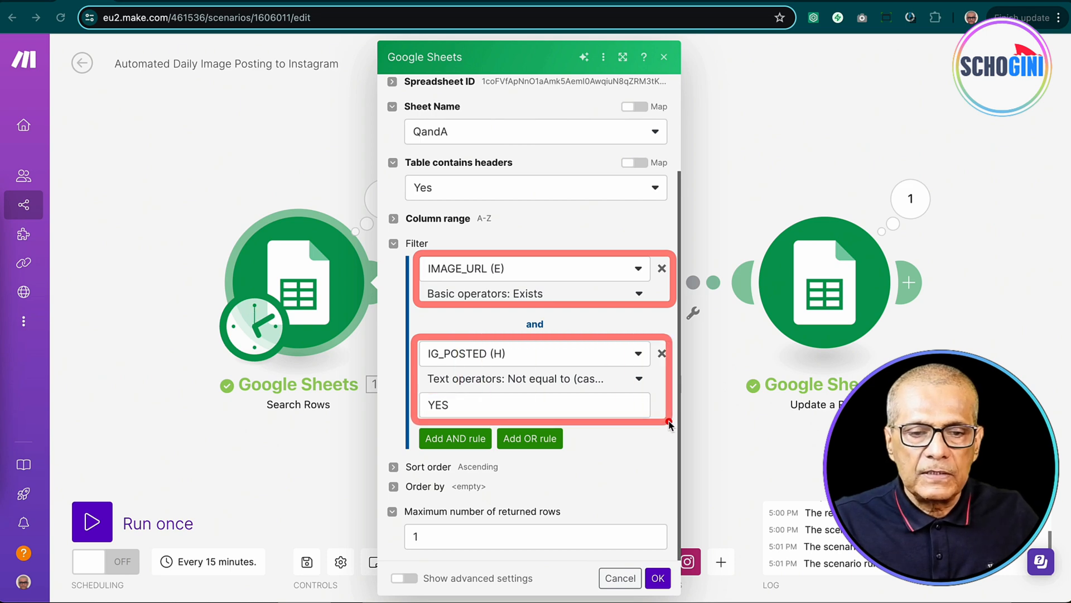
pyautogui.moveTo(479, 365)
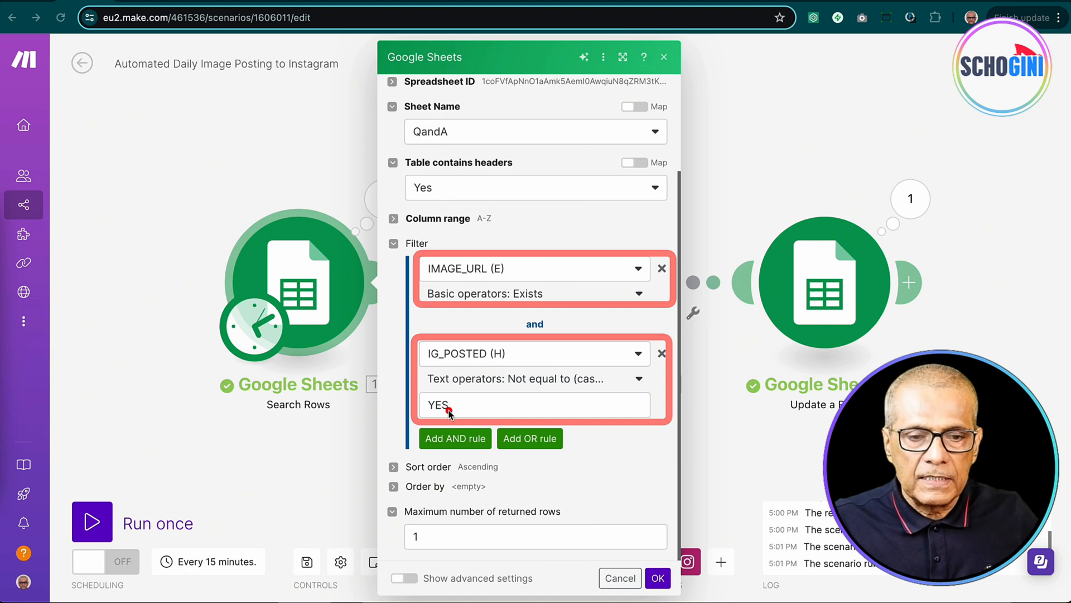
pyautogui.moveTo(580, 528)
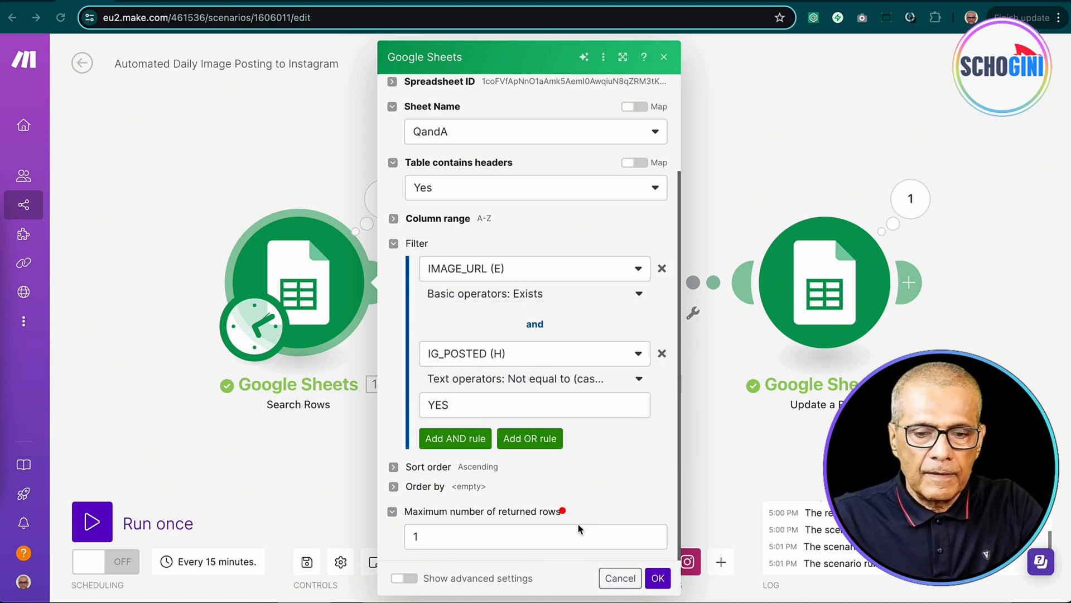
# Step: Dismiss the Search Rows settings and its last-run output, returning to the three-module canvas
pyautogui.click(656, 577)
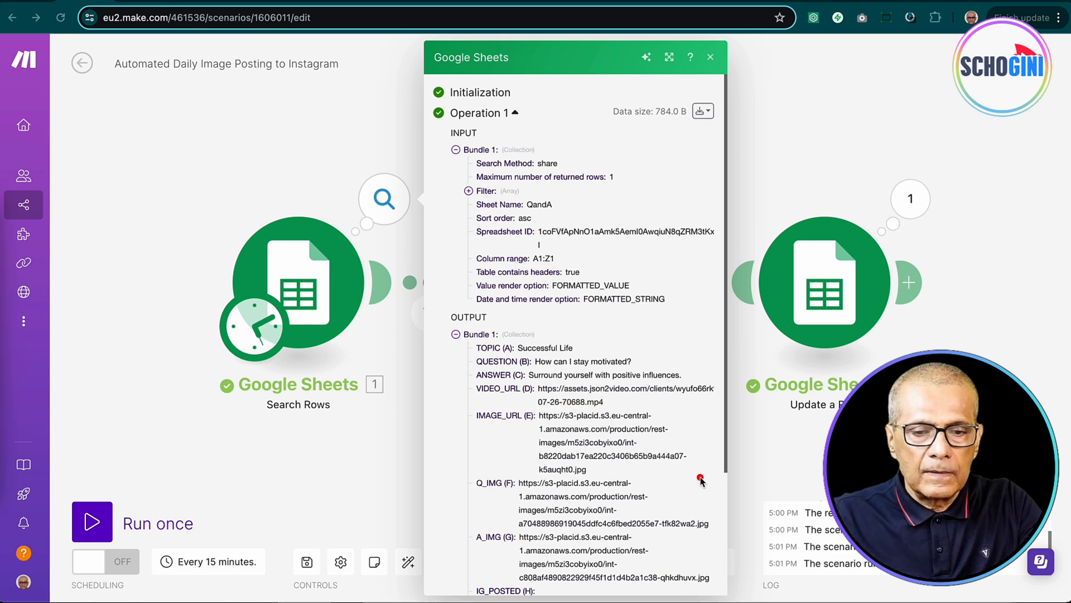
pyautogui.moveTo(767, 209)
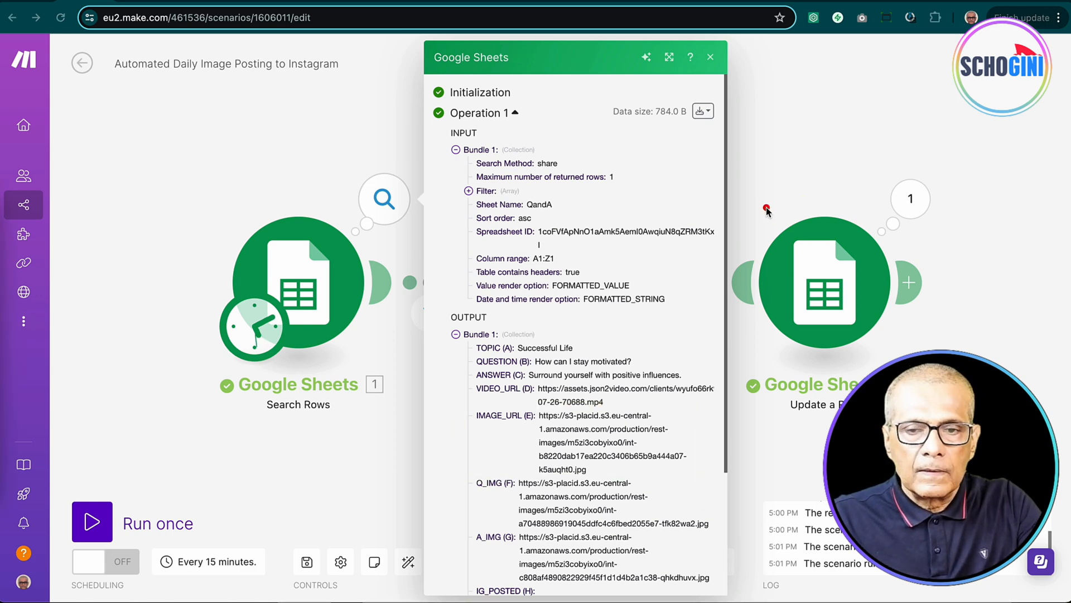
pyautogui.click(710, 57)
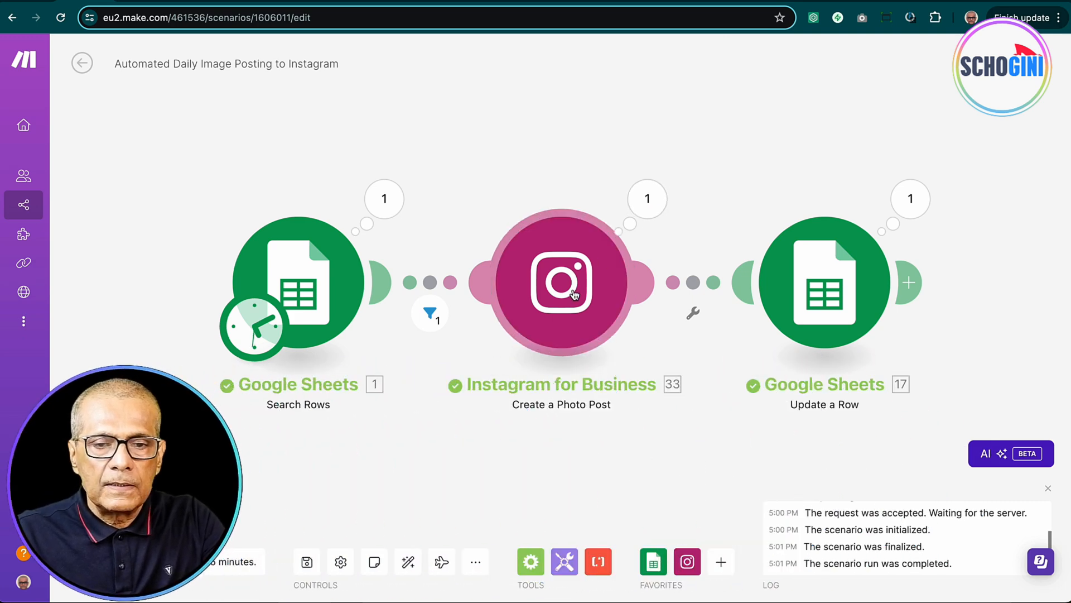
# Step: View the Create a Photo Post settings with Photo URL from IMAGE_URL and 'Tips for' + TOPIC caption
pyautogui.click(561, 282)
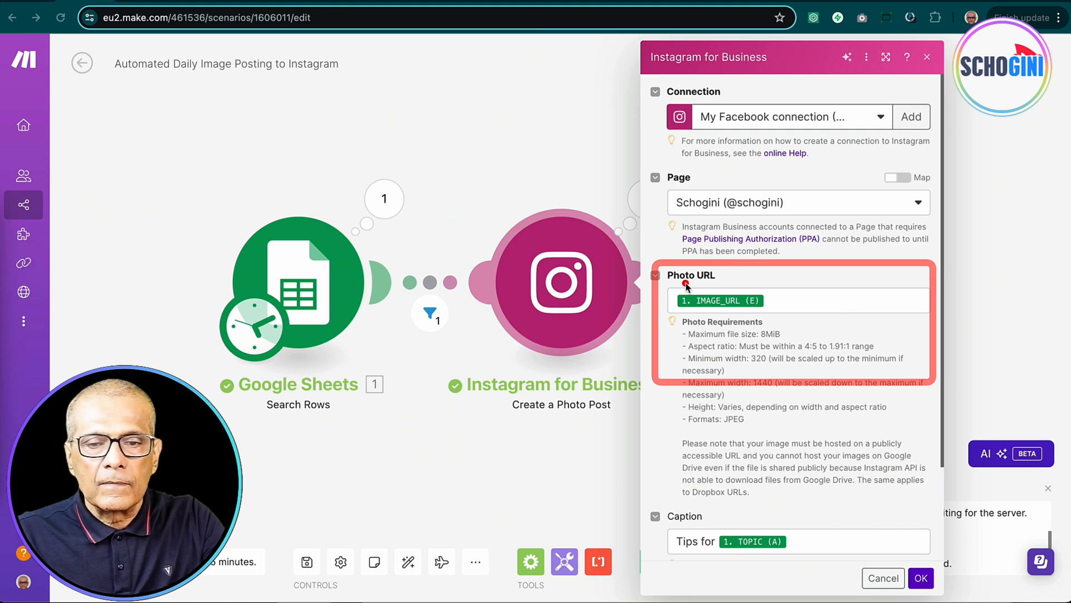
pyautogui.moveTo(389, 201)
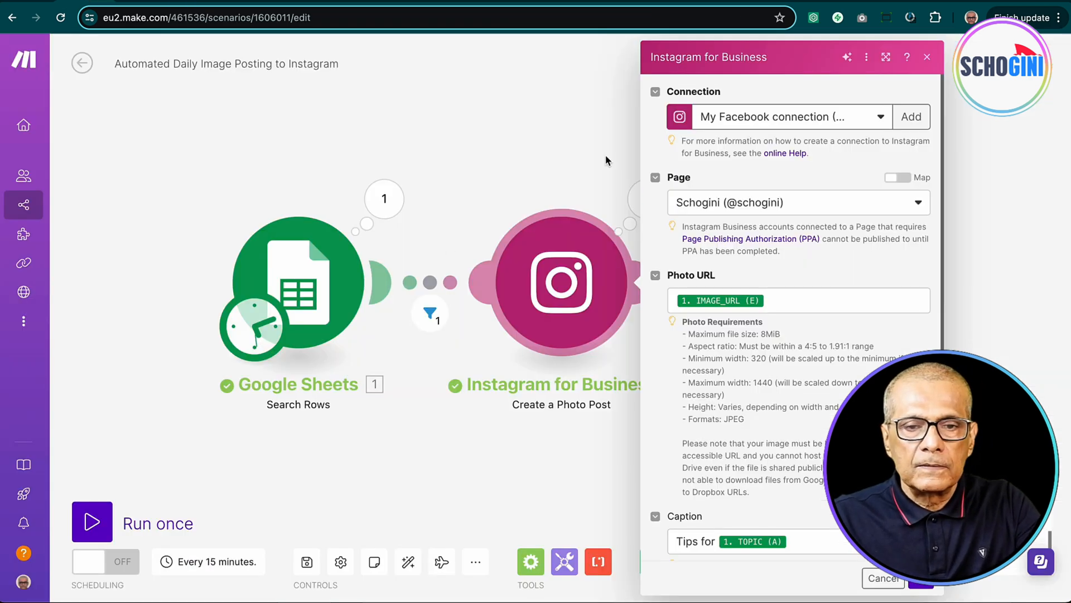
# Step: Leave the Instagram settings and review the Update a Row mapping: row number from search, IG_POSTED YES
pyautogui.click(927, 57)
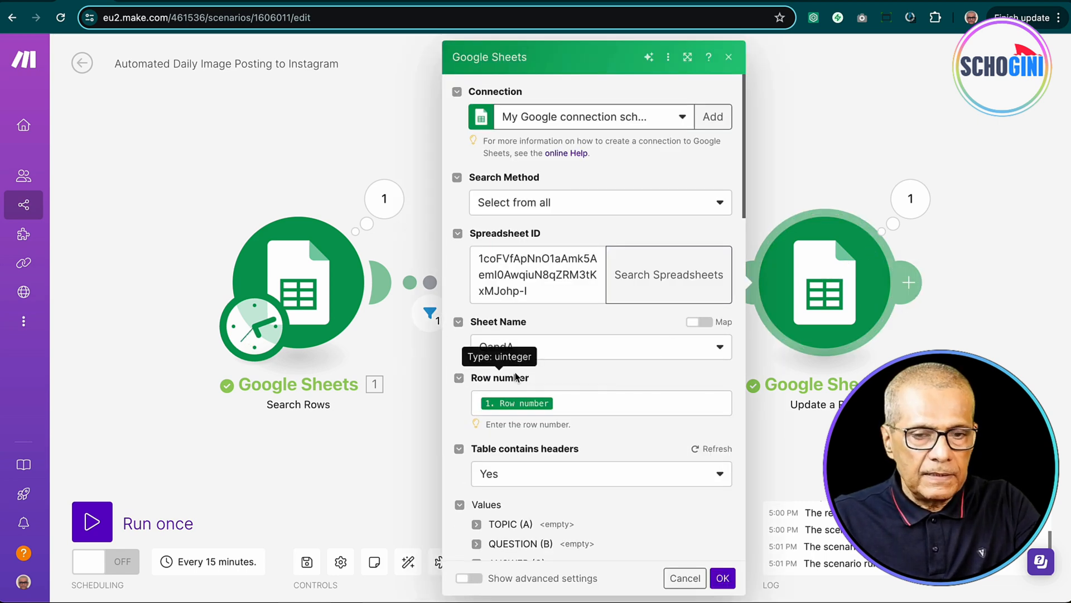
pyautogui.scroll(-3)
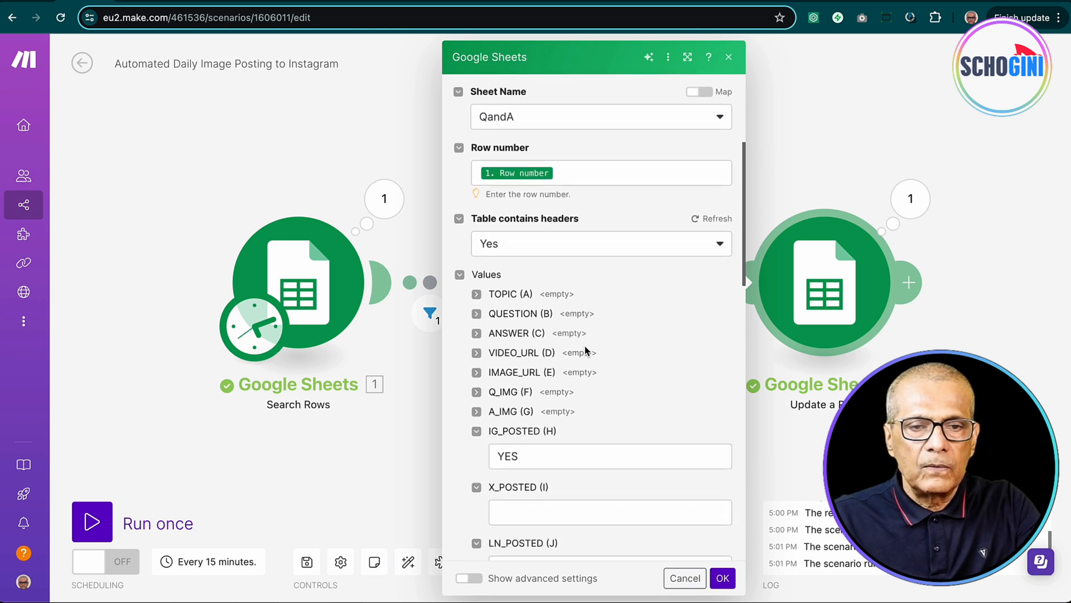
pyautogui.moveTo(384, 199)
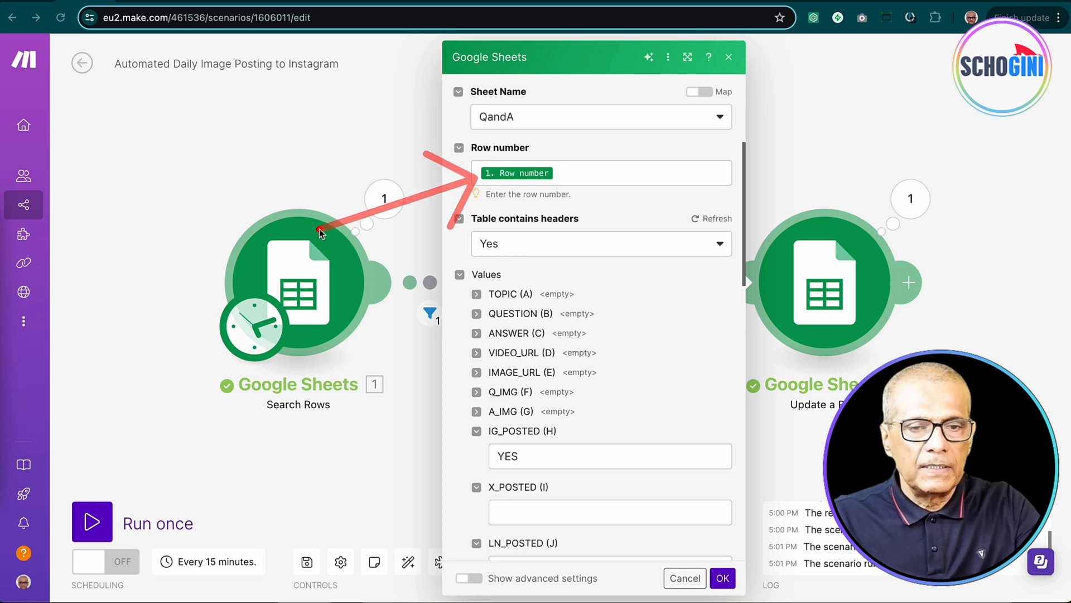
pyautogui.moveTo(23, 264)
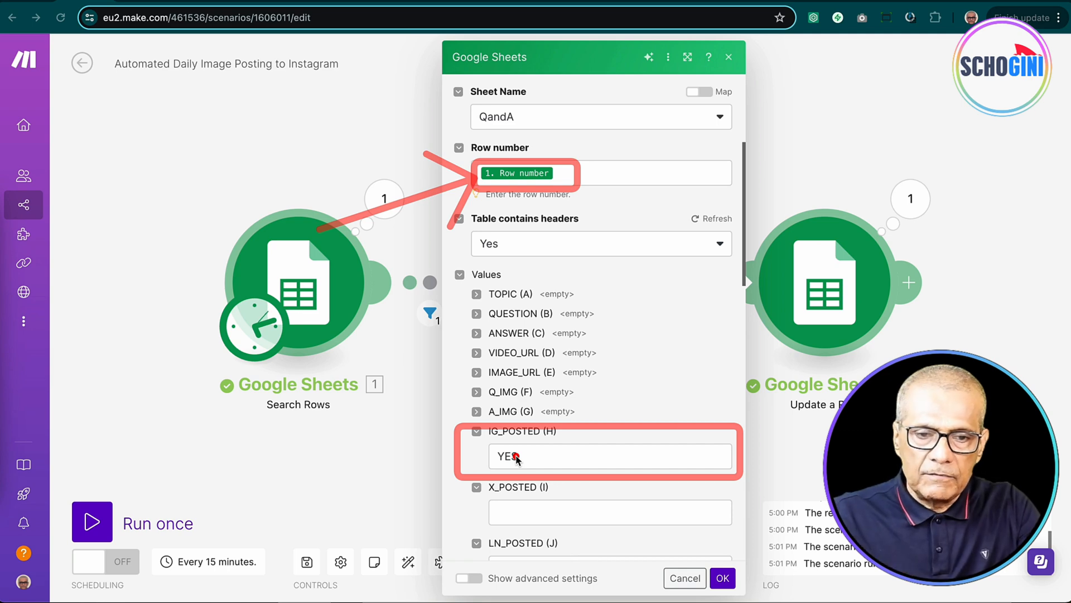
pyautogui.moveTo(329, 218)
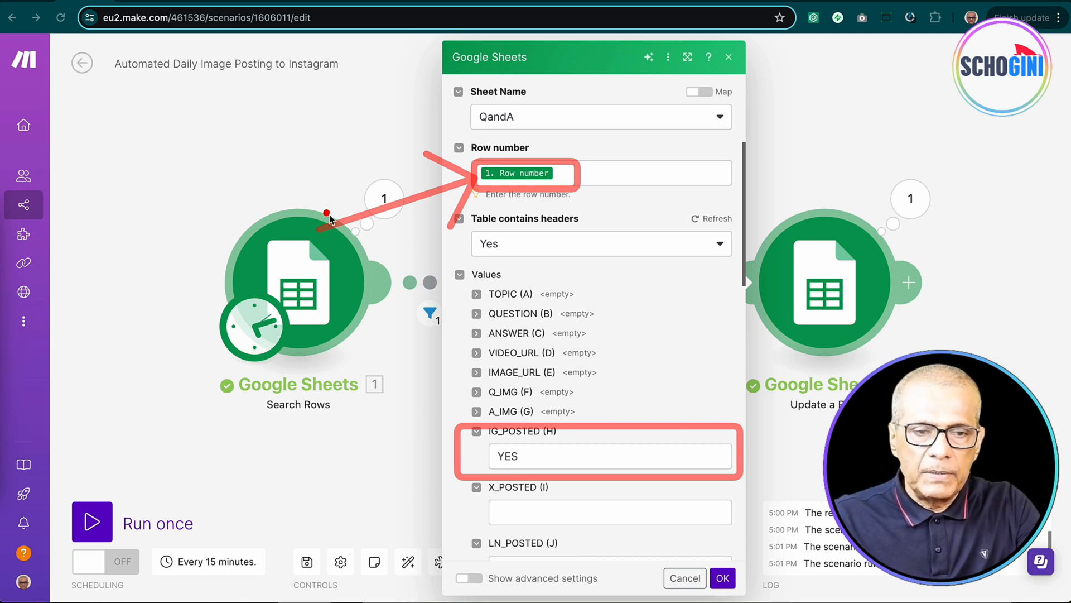
pyautogui.moveTo(309, 287)
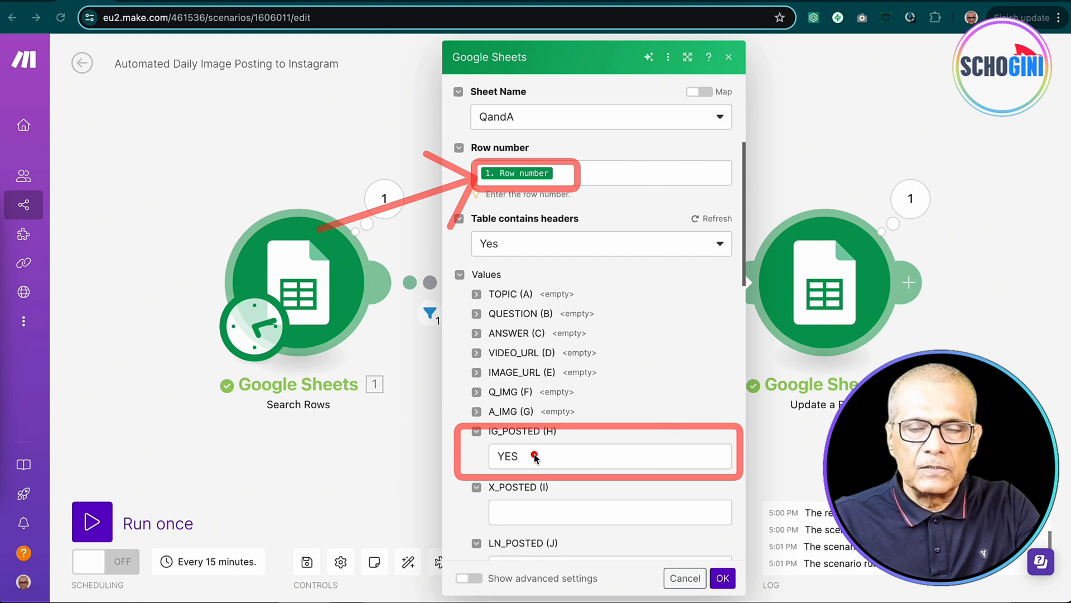
pyautogui.moveTo(154, 550)
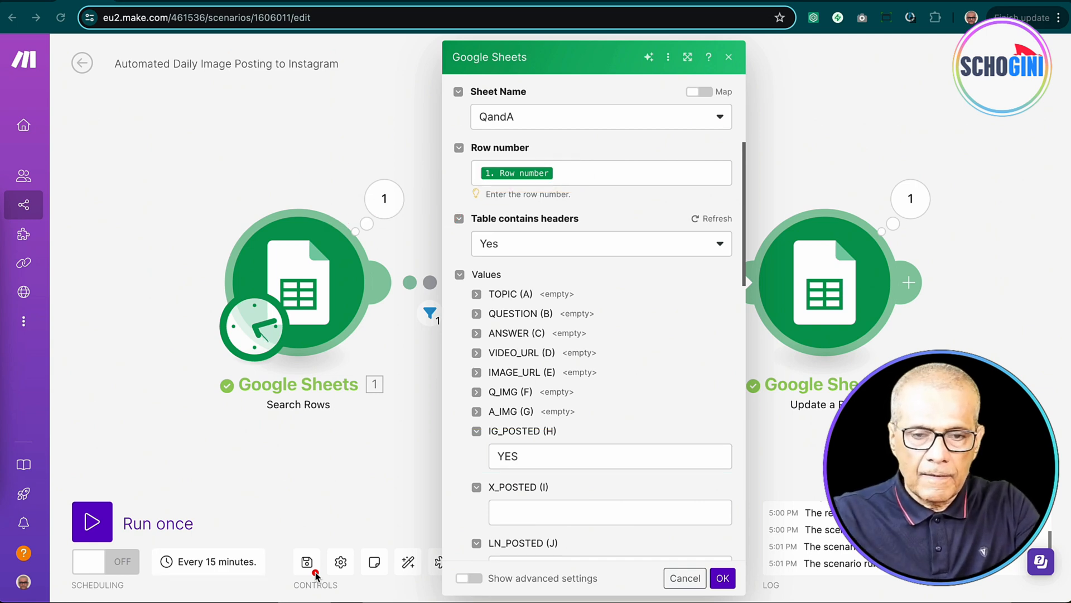
pyautogui.moveTo(677, 566)
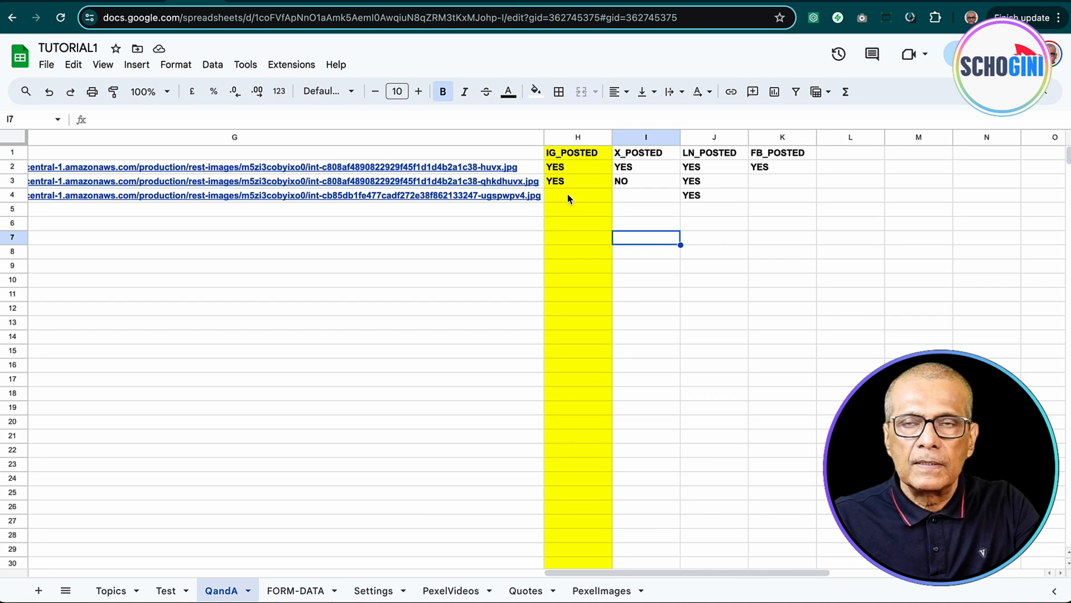
# Step: Enter YES in row 4's IG_POSTED cell (H4) of the QandA sheet
pyautogui.click(576, 194)
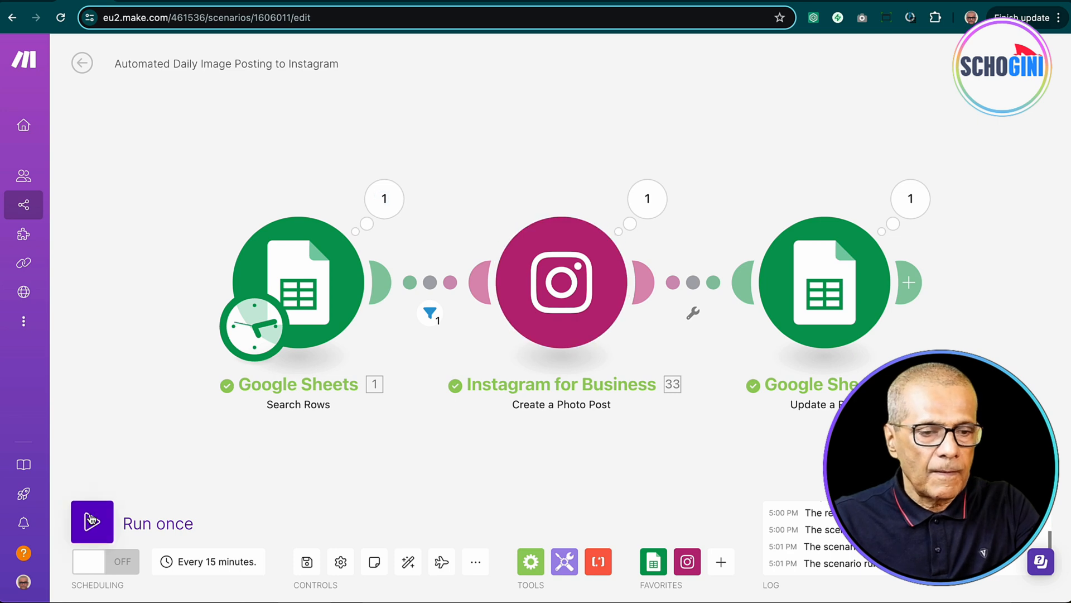
pyautogui.click(91, 521)
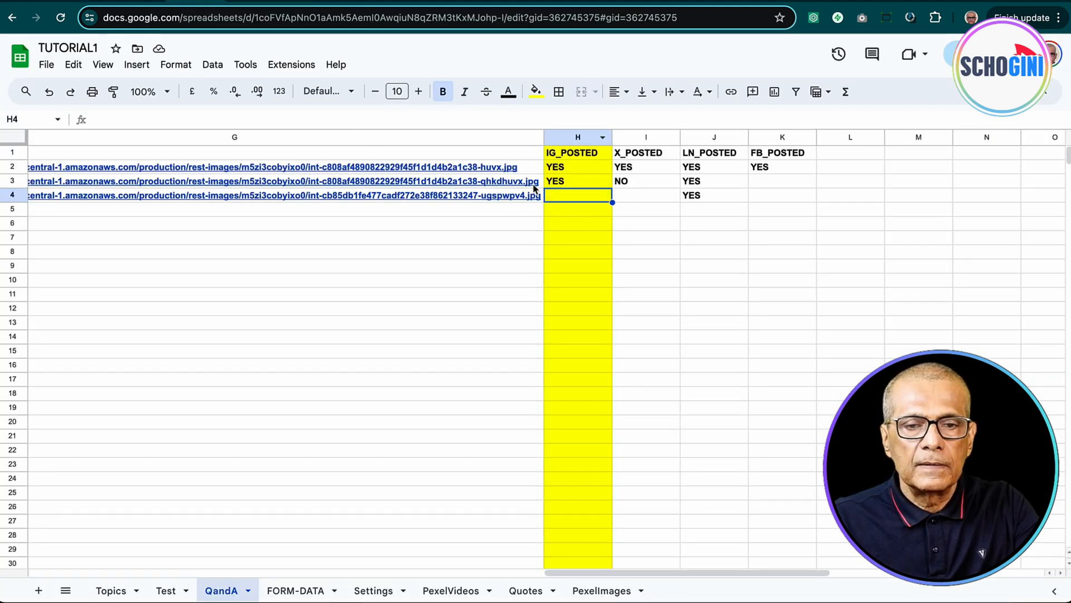
pyautogui.write('YES')
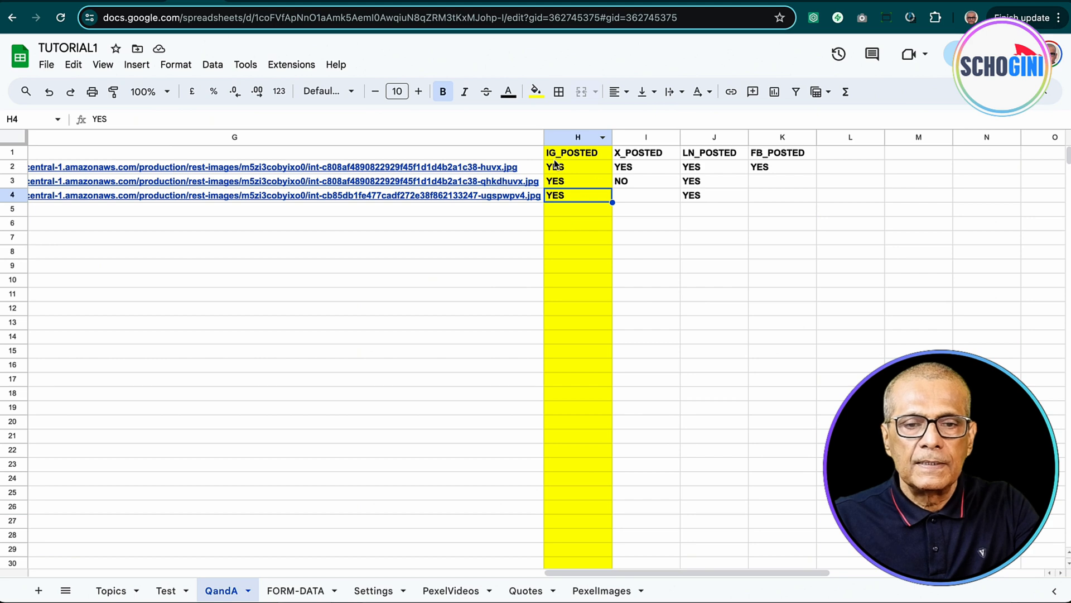
pyautogui.moveTo(277, 142)
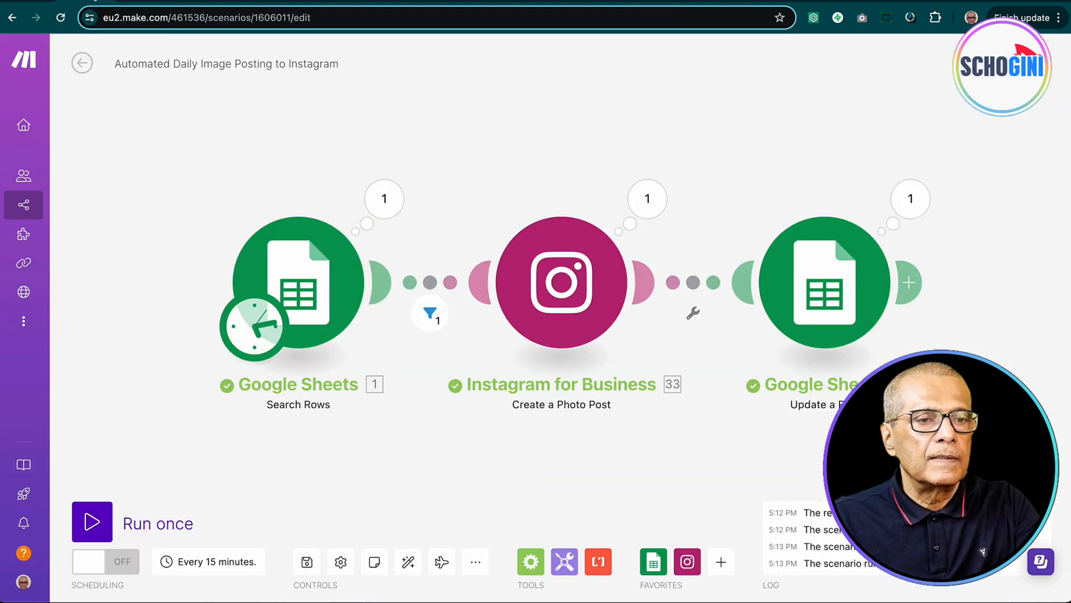
# Step: Run the scenario once and inspect the filter result showing Bundle 1 did not pass
pyautogui.click(92, 521)
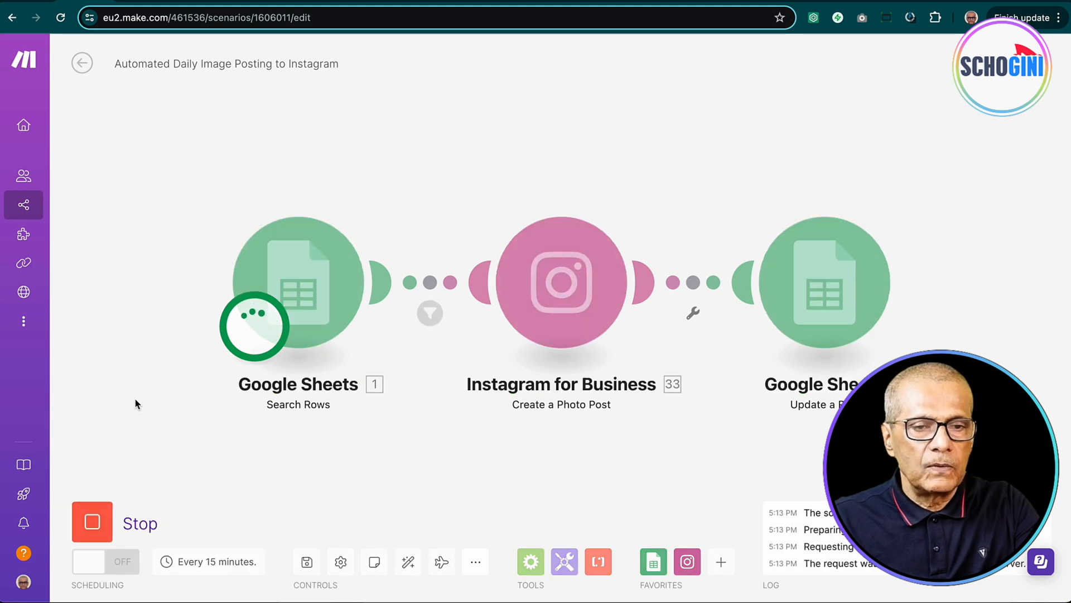
pyautogui.click(91, 521)
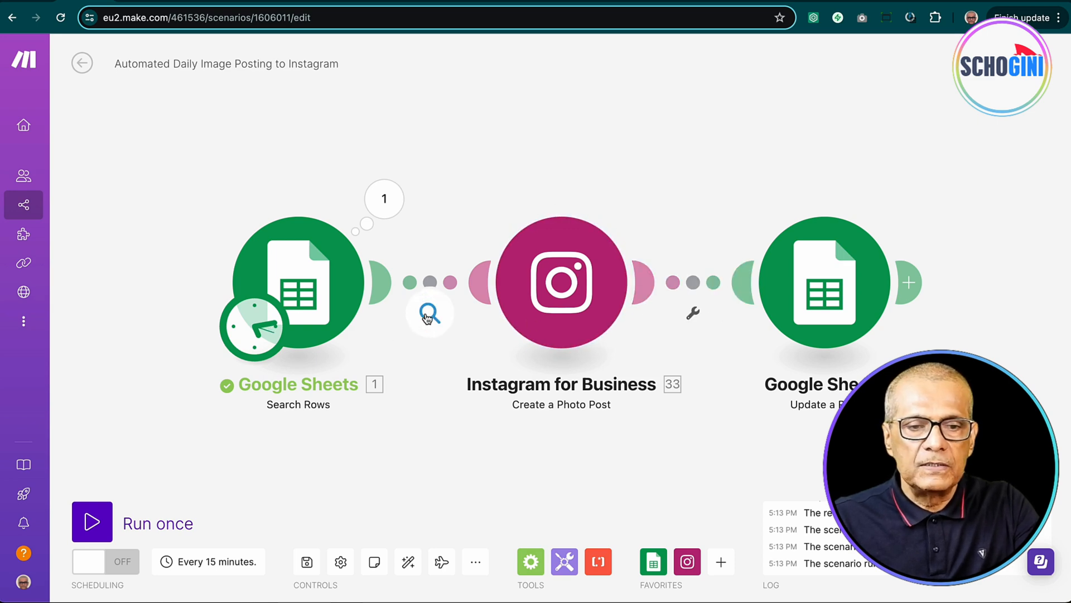
pyautogui.click(429, 314)
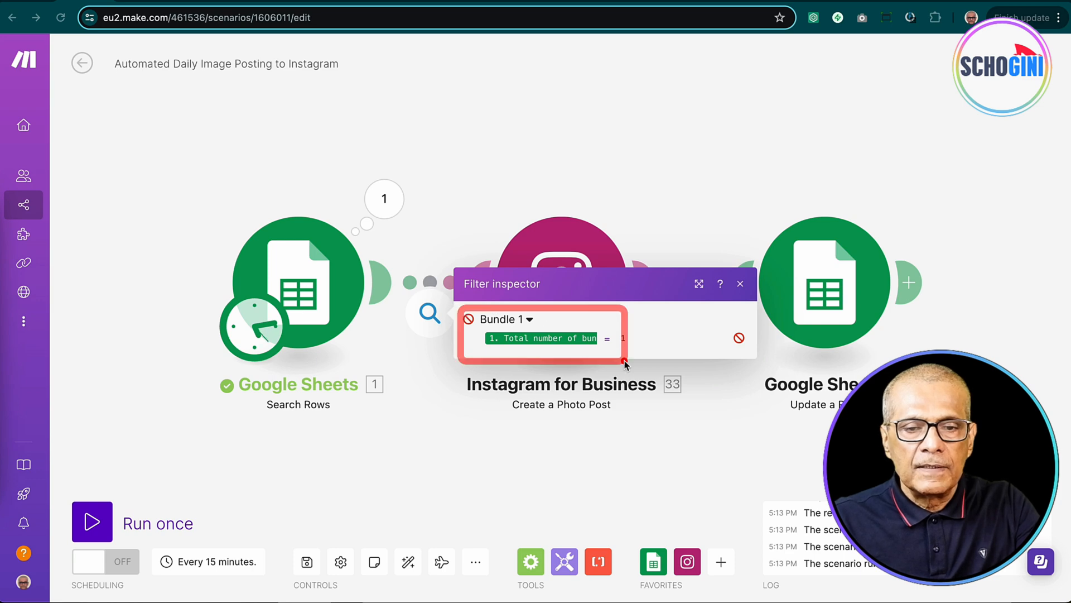
pyautogui.moveTo(372, 303)
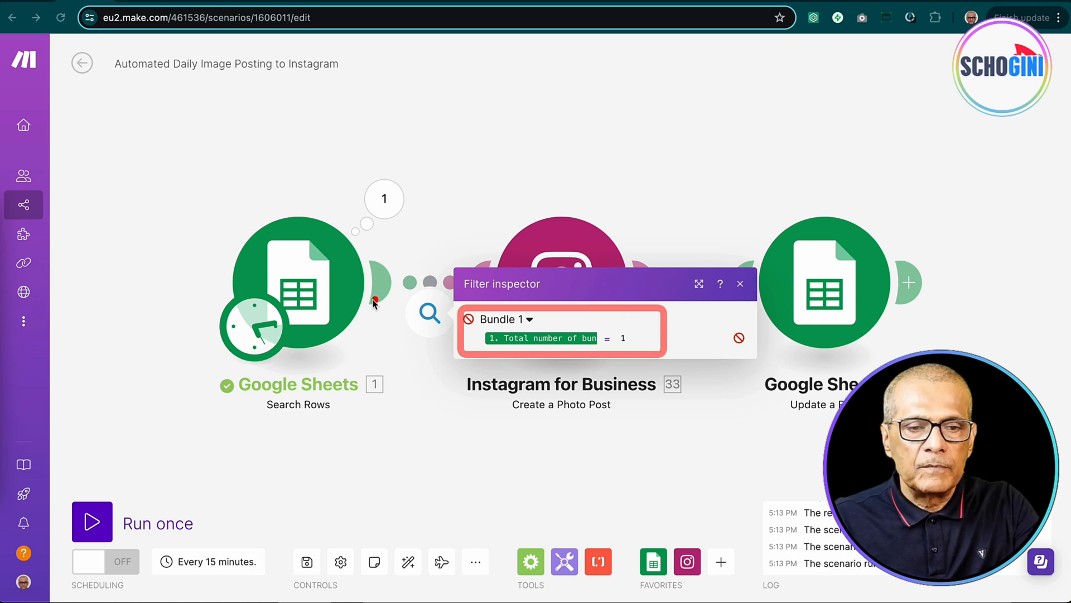
pyautogui.moveTo(668, 327)
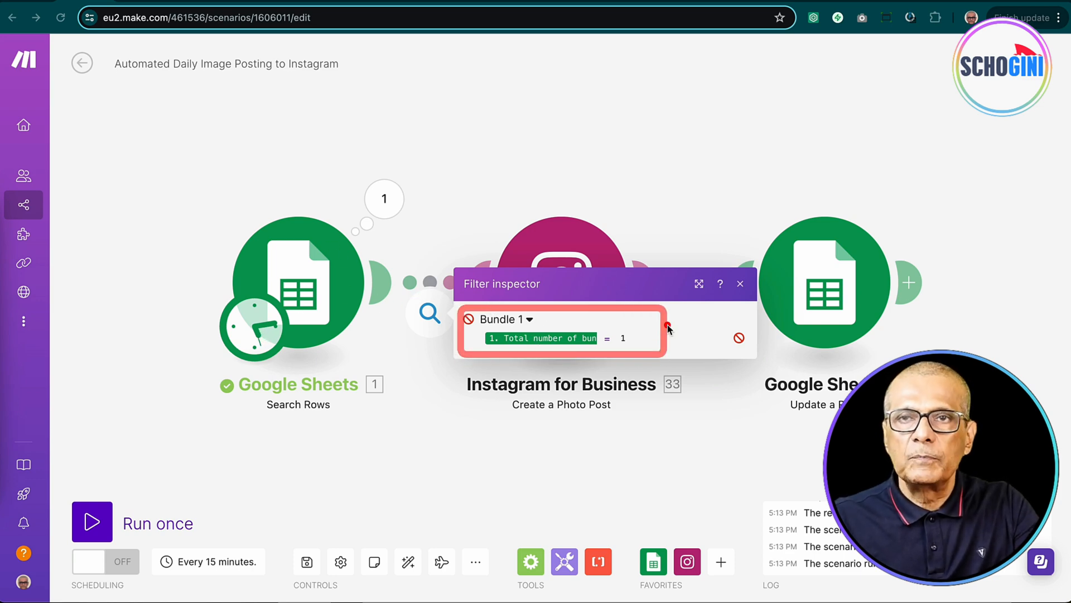
pyautogui.moveTo(480, 208)
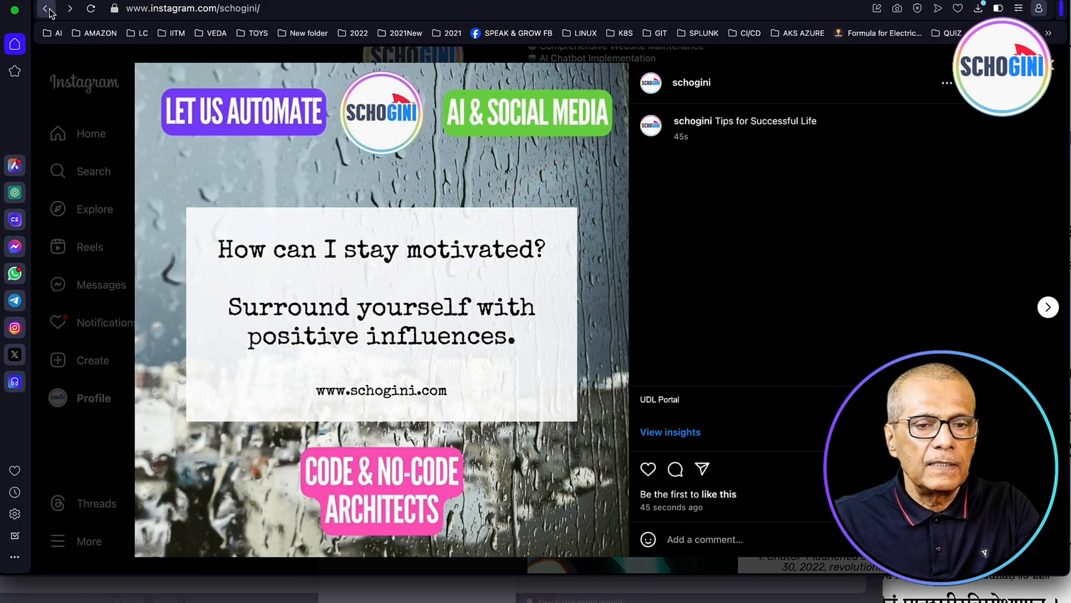
# Step: Reload the Instagram profile so the 'What role does failure play?' post appears first in the grid
pyautogui.click(47, 8)
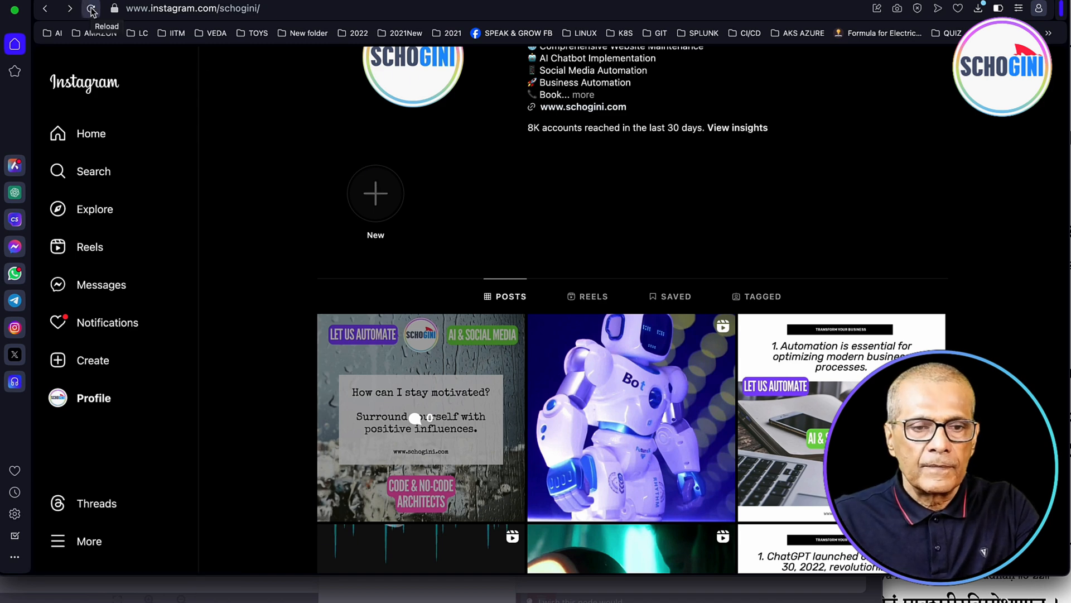
pyautogui.click(91, 8)
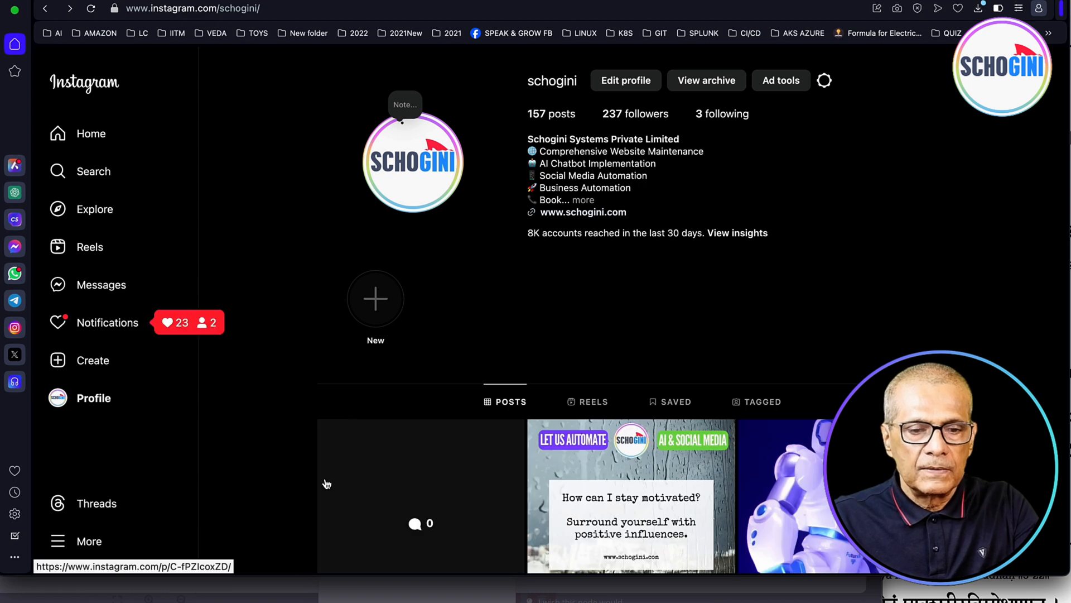
pyautogui.scroll(-3)
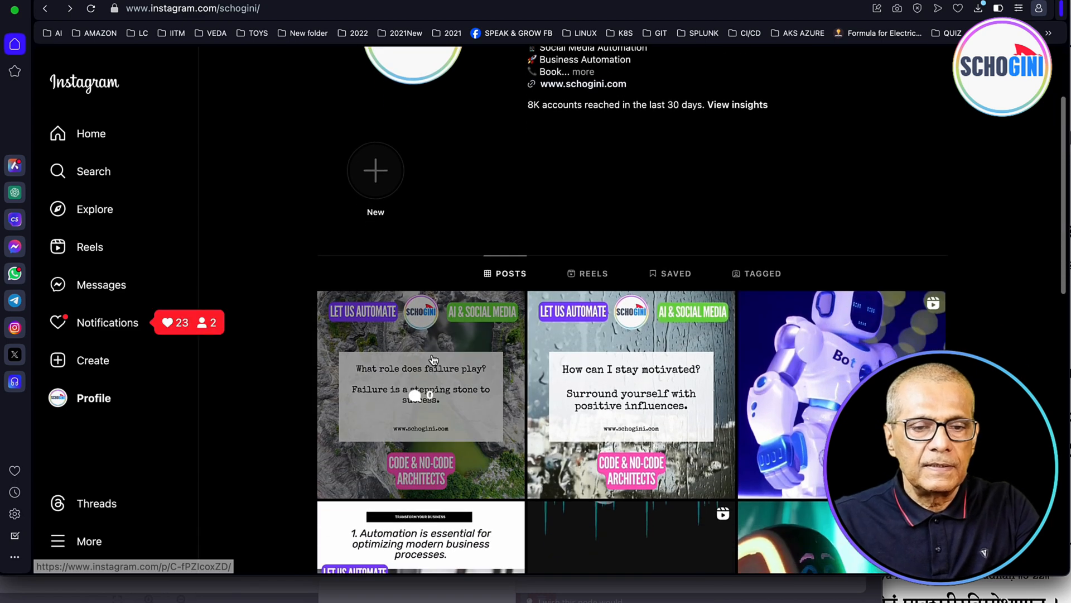
pyautogui.moveTo(447, 431)
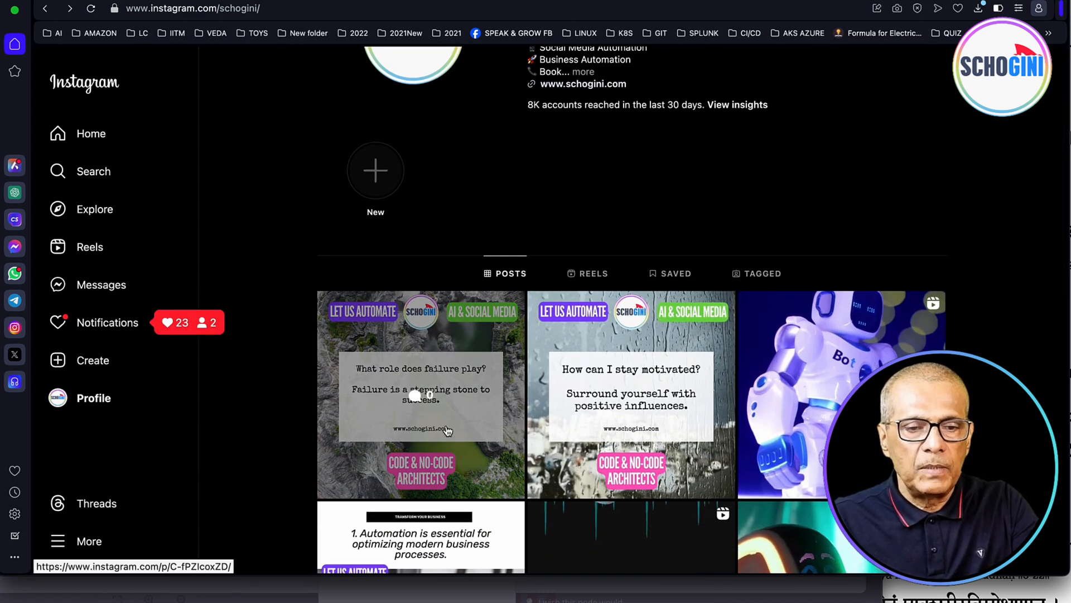
pyautogui.moveTo(517, 413)
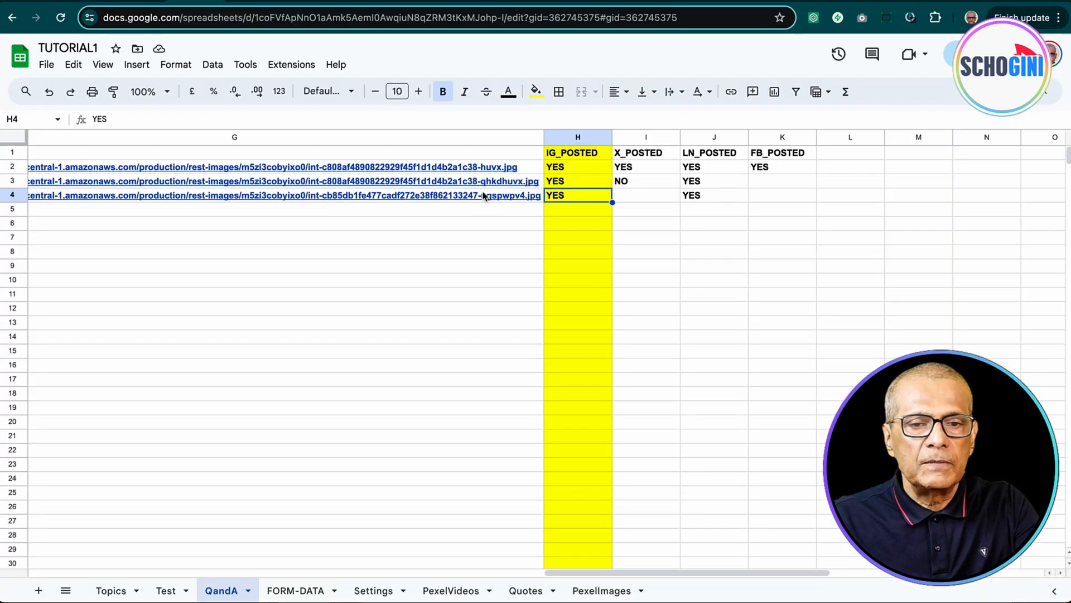
# Step: View the row 3 motivation quote image, then search Google for the square root symbol
pyautogui.click(274, 195)
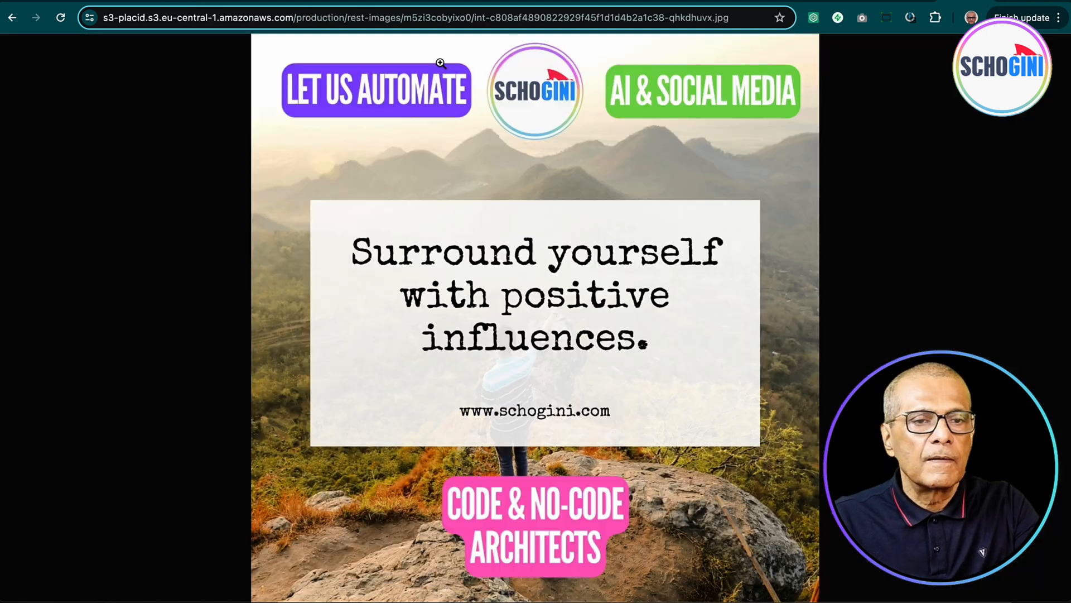
pyautogui.click(431, 18)
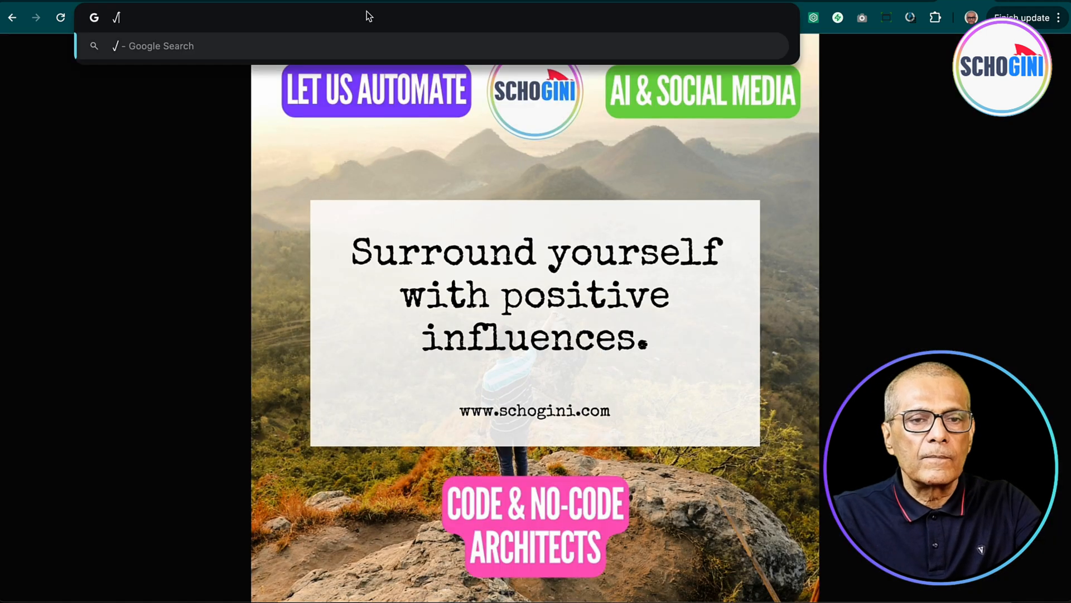
pyautogui.press('Return')
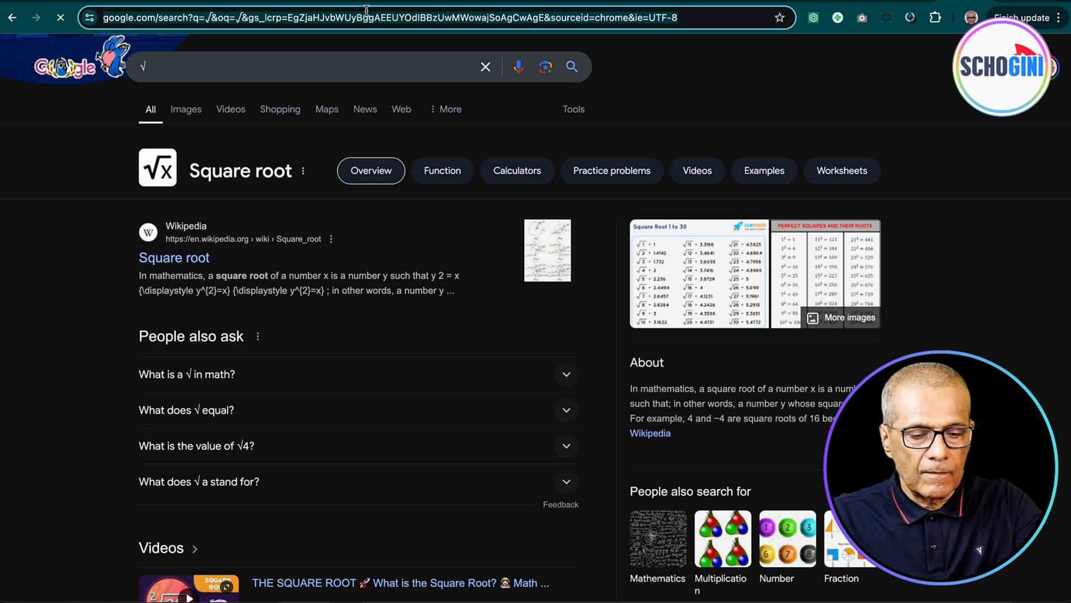